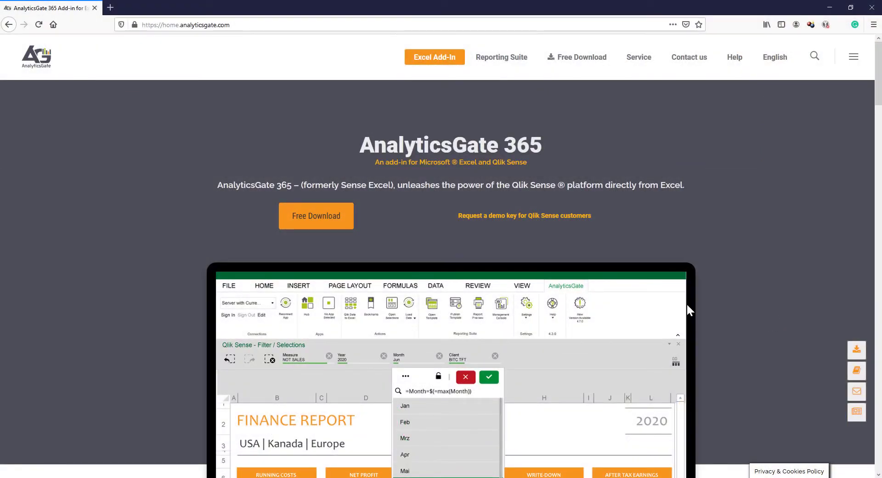
# Step: Submit the AnalyticsGate free-download form and open the emailed Installer & Updater link
pyautogui.click(581, 57)
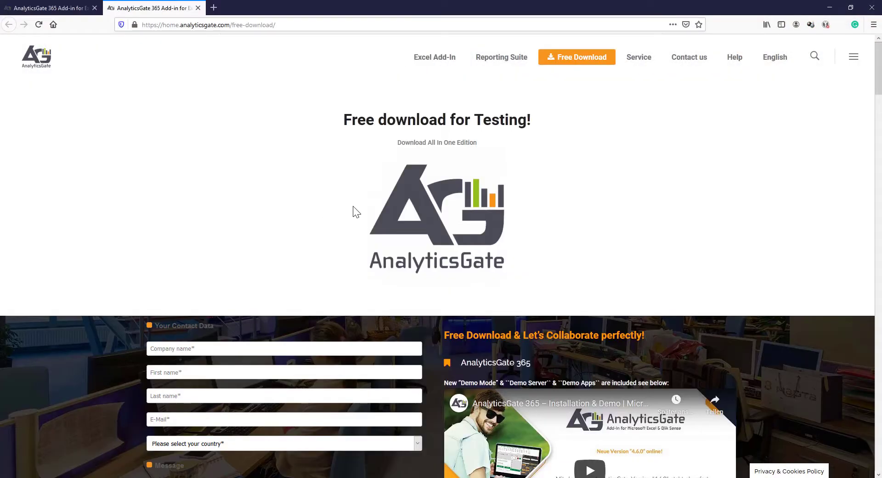
pyautogui.scroll(-3)
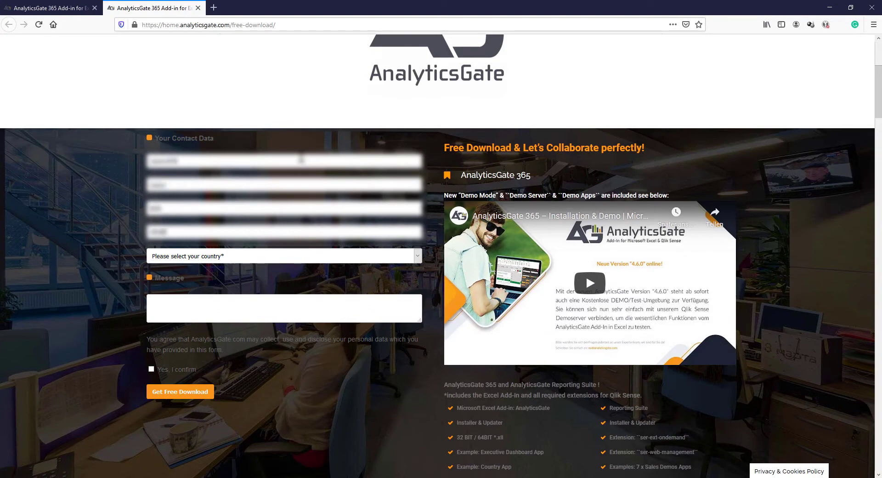
pyautogui.click(284, 256)
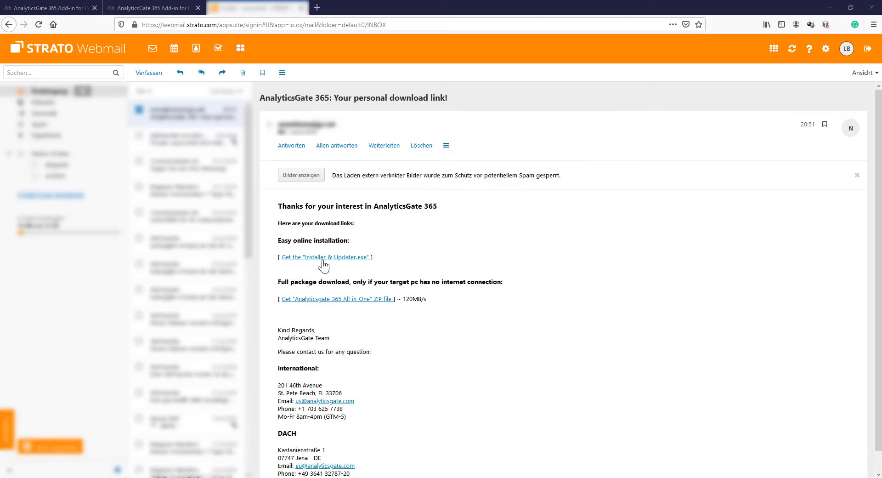
pyautogui.click(324, 257)
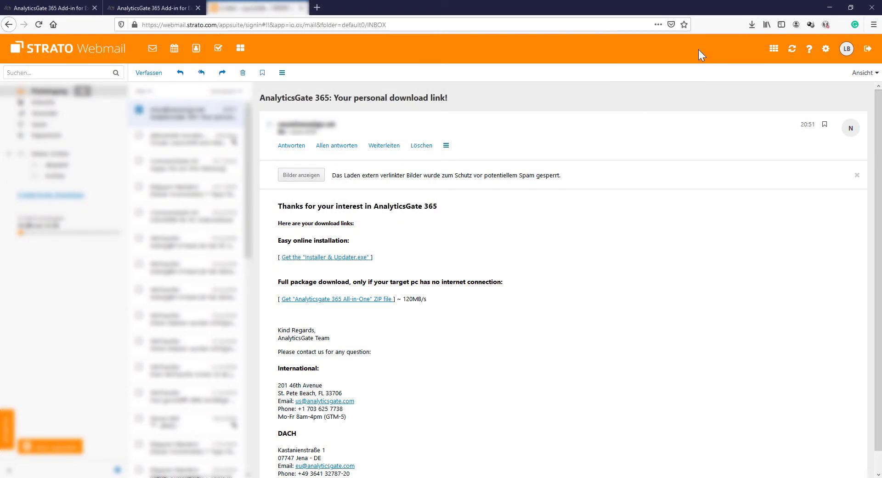
# Step: Accept the license, install the AnalyticsGate Excel add-in 4.7.0, and open the Excel demo
pyautogui.click(325, 257)
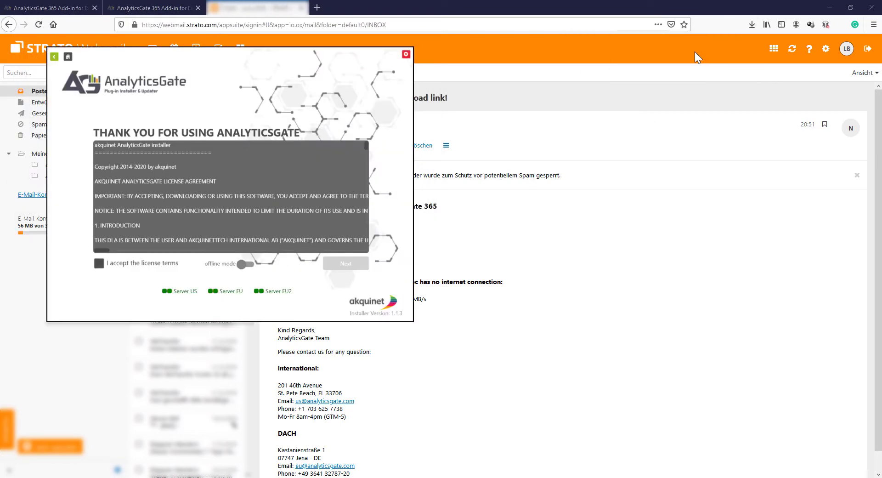
pyautogui.click(99, 263)
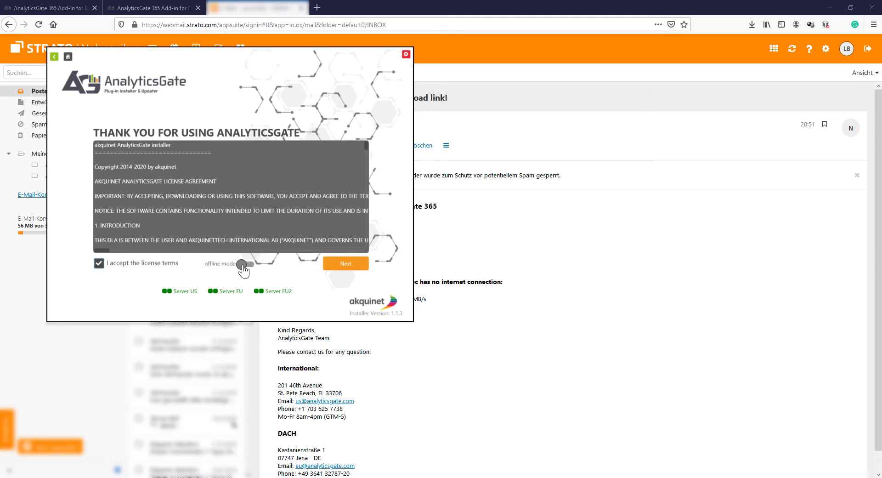
pyautogui.click(345, 263)
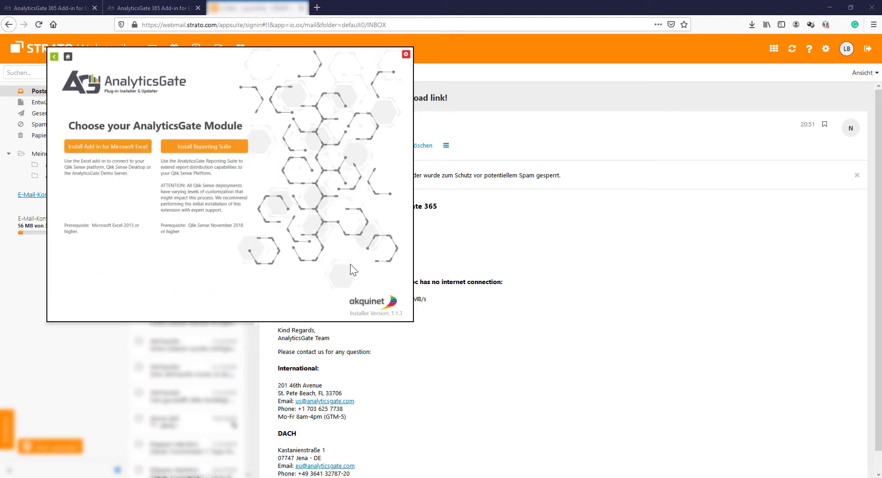
pyautogui.click(108, 146)
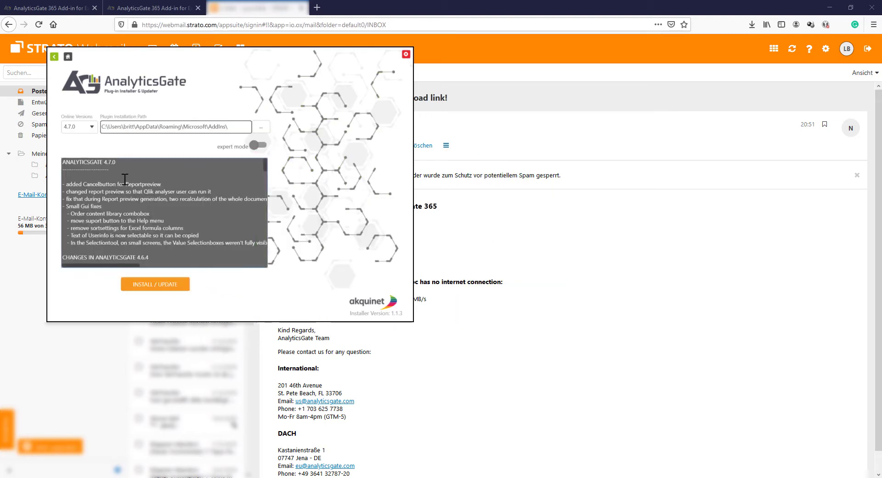
pyautogui.click(155, 284)
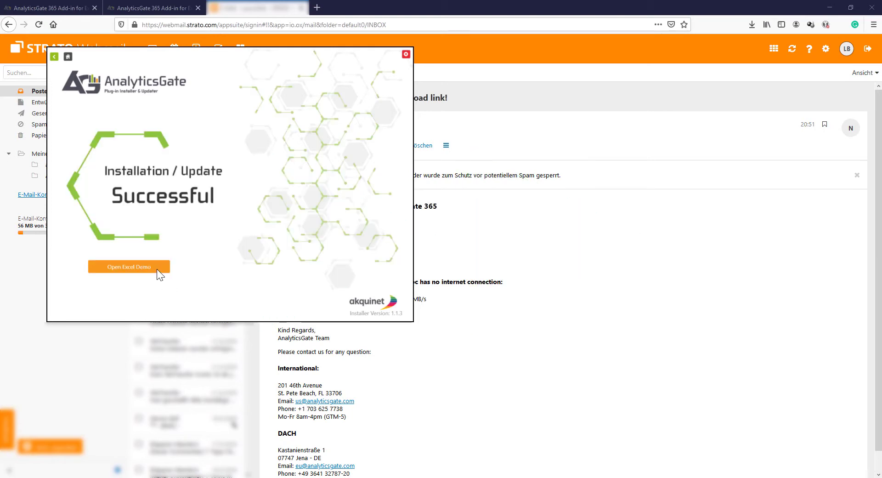
pyautogui.click(129, 266)
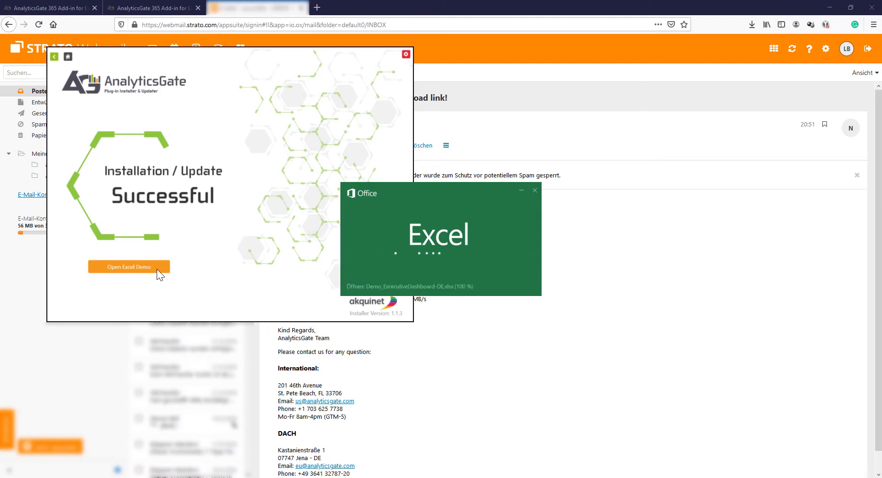
# Step: View the AnalyticsGate ribbon commands, then switch to the Start sheet
pyautogui.click(128, 266)
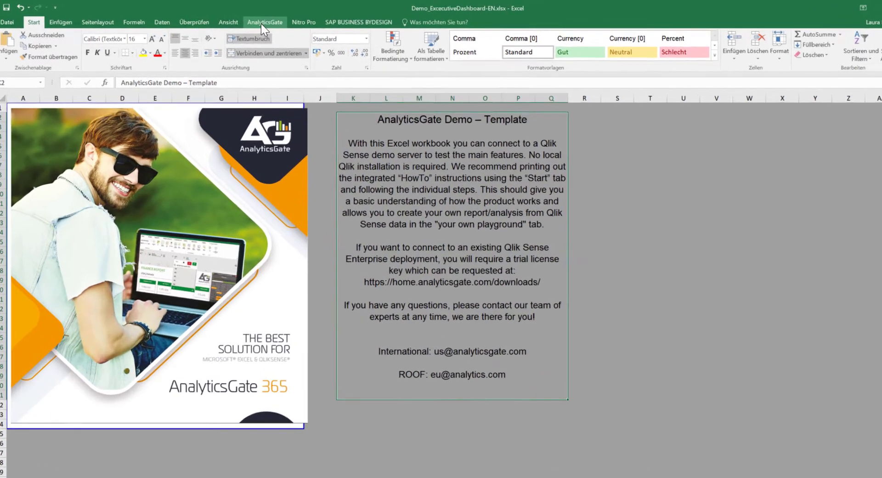
pyautogui.click(264, 22)
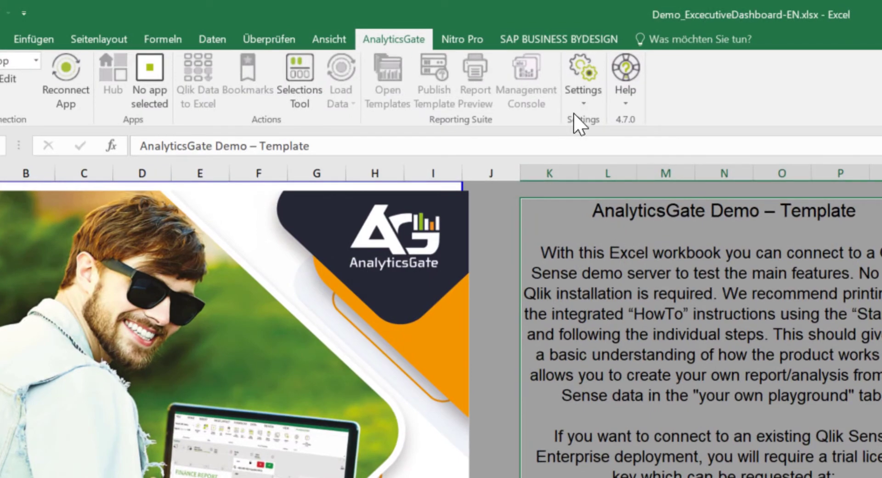
pyautogui.moveTo(777, 110)
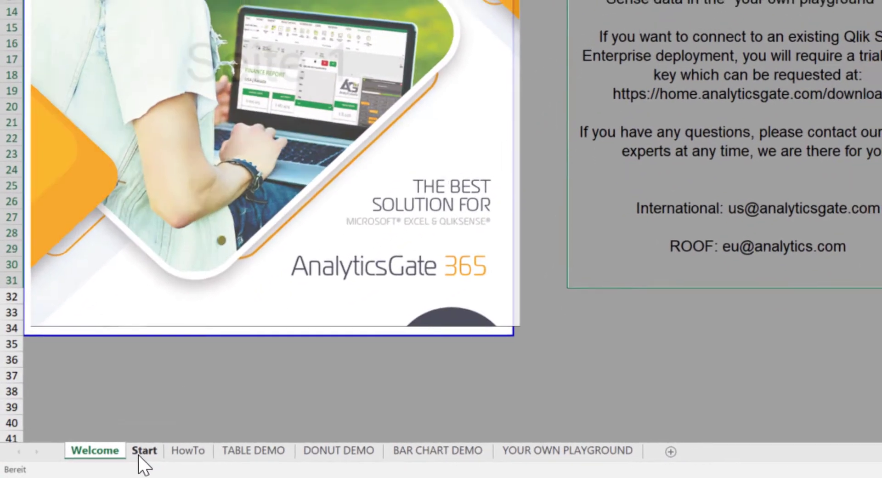
pyautogui.click(144, 450)
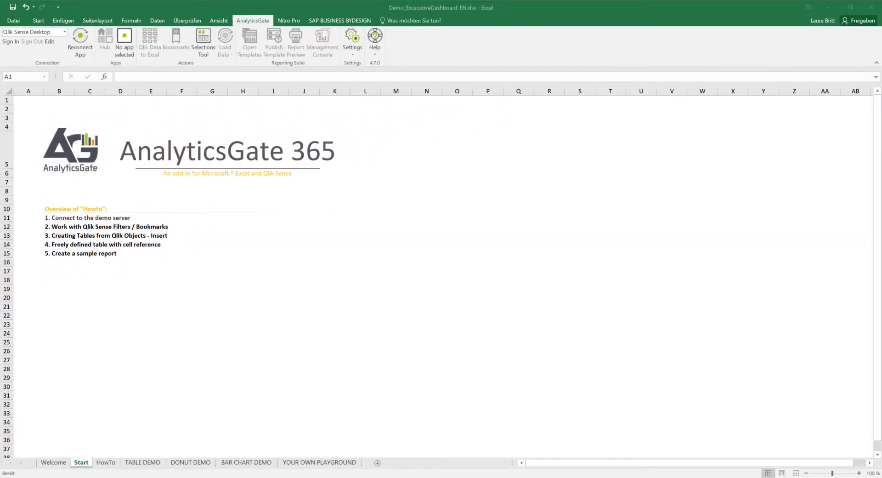
# Step: Scroll through the HowTo sheet instructions, then switch to the TABLE DEMO sheet
pyautogui.click(105, 463)
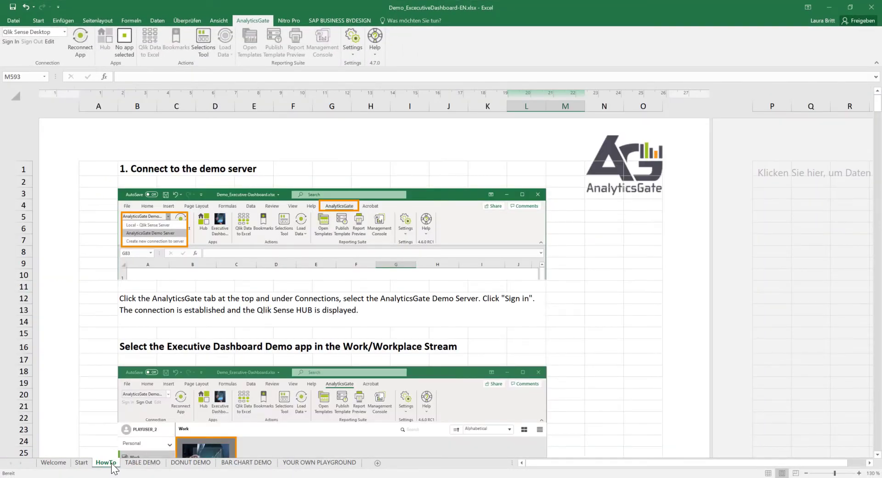
pyautogui.scroll(-3)
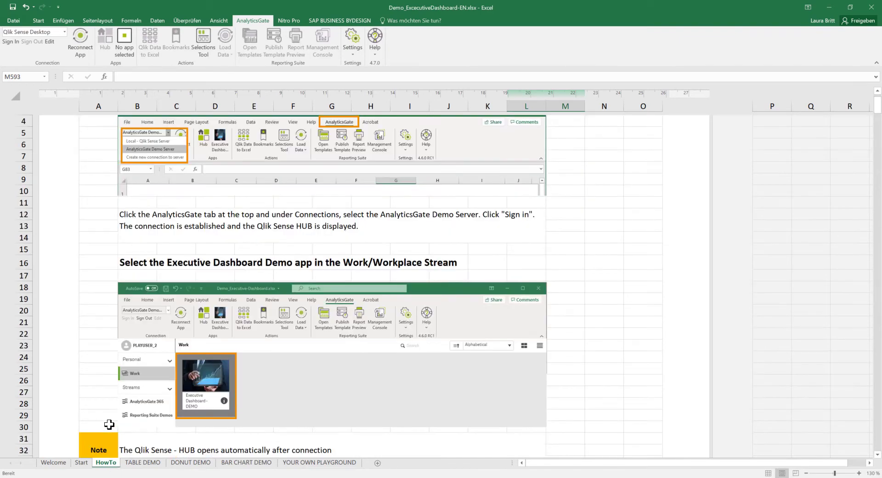
pyautogui.scroll(-3)
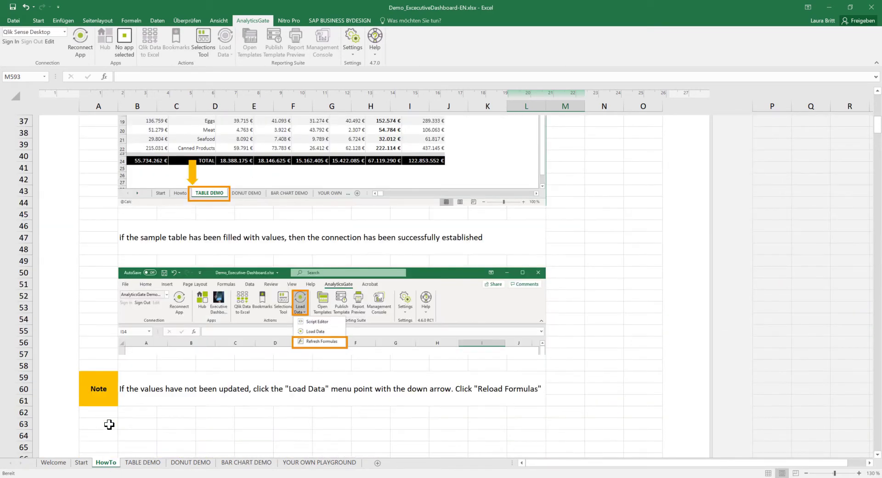
pyautogui.scroll(-3)
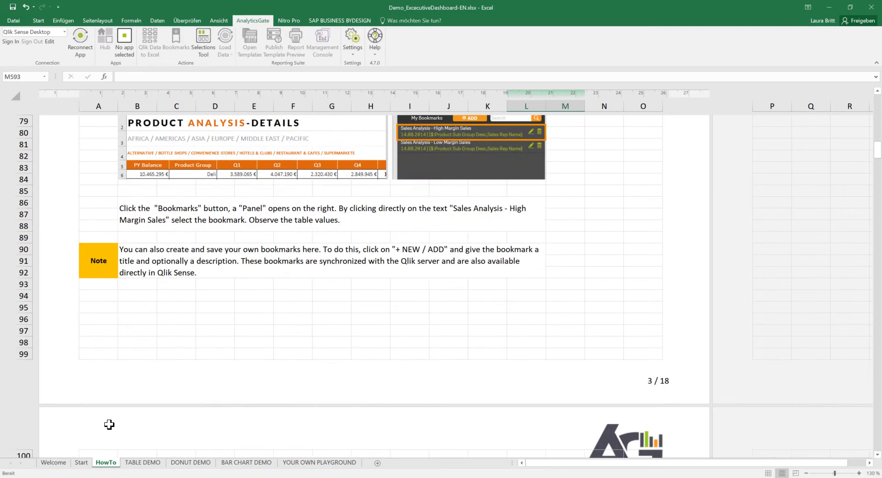
pyautogui.scroll(-3)
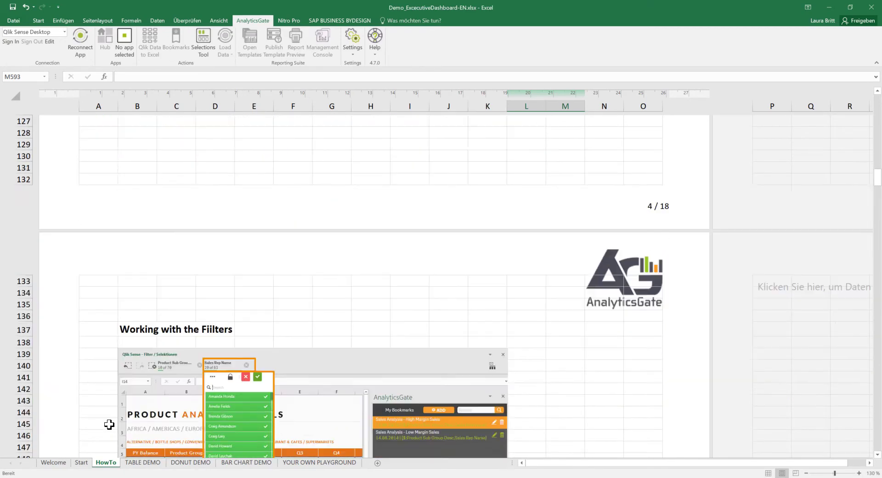
pyautogui.click(143, 463)
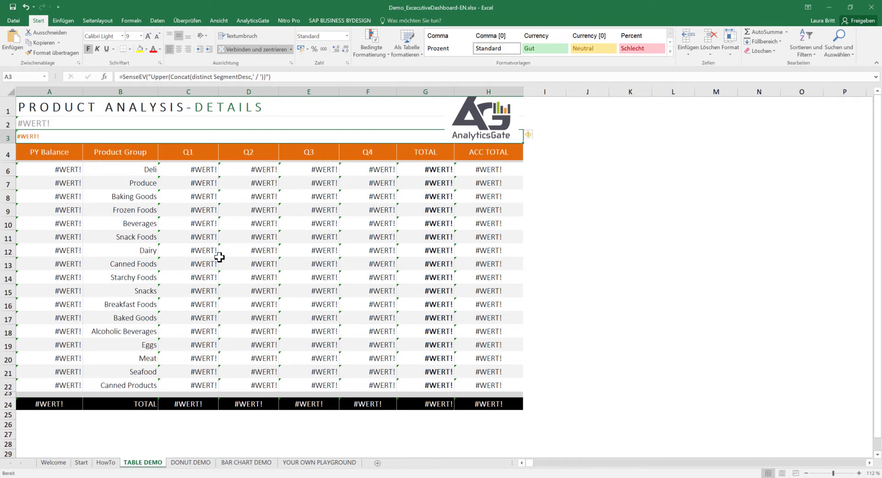
# Step: Select the AnalyticsGate Demo Server connection and sign in to it
pyautogui.click(272, 20)
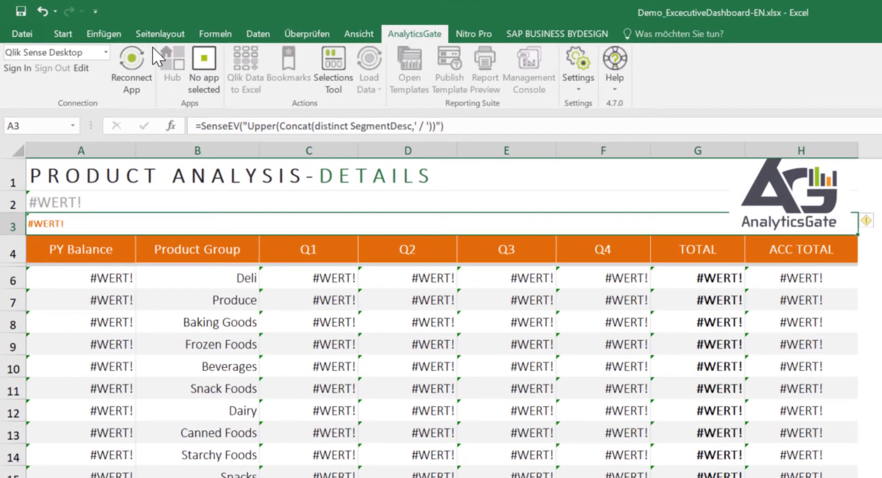
pyautogui.click(106, 52)
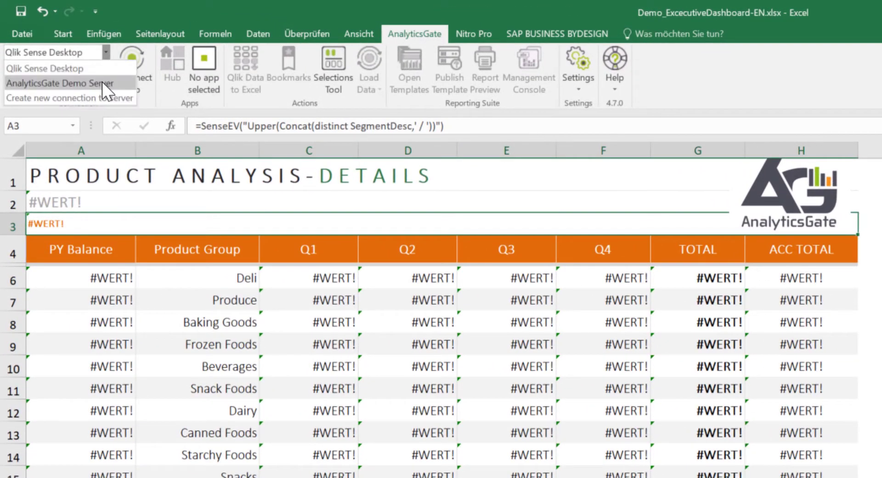
pyautogui.click(60, 83)
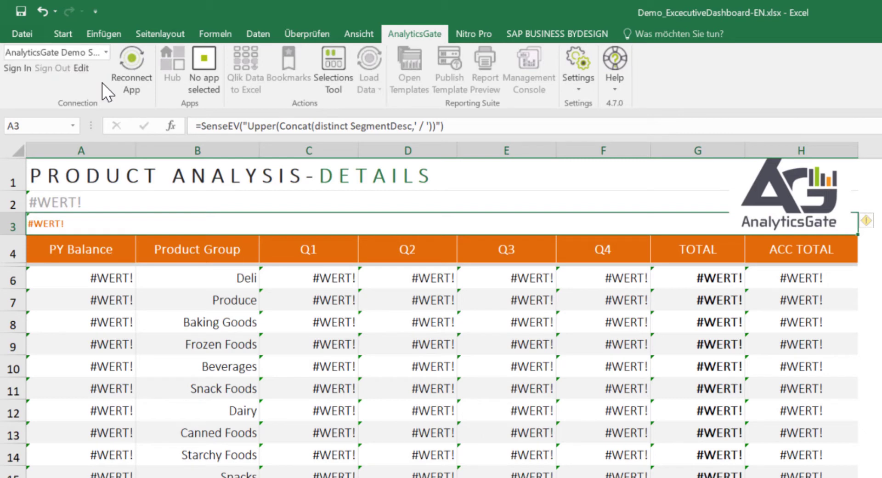
pyautogui.moveTo(17, 68)
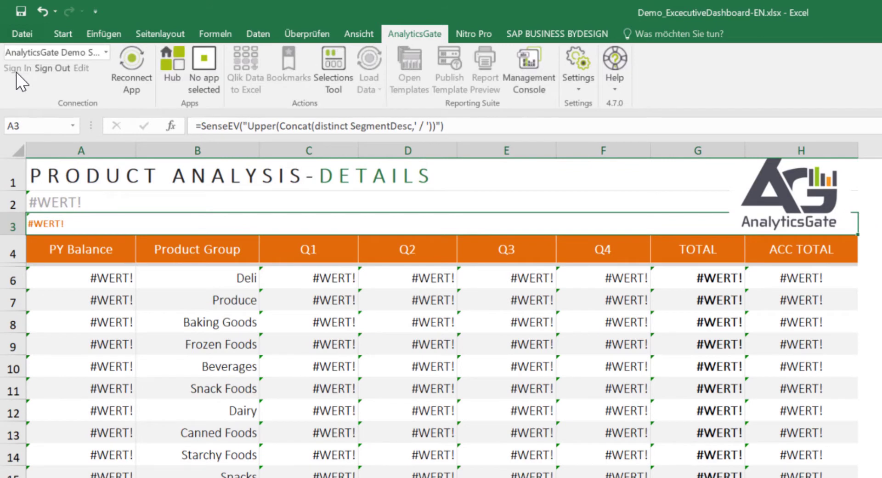
pyautogui.click(173, 62)
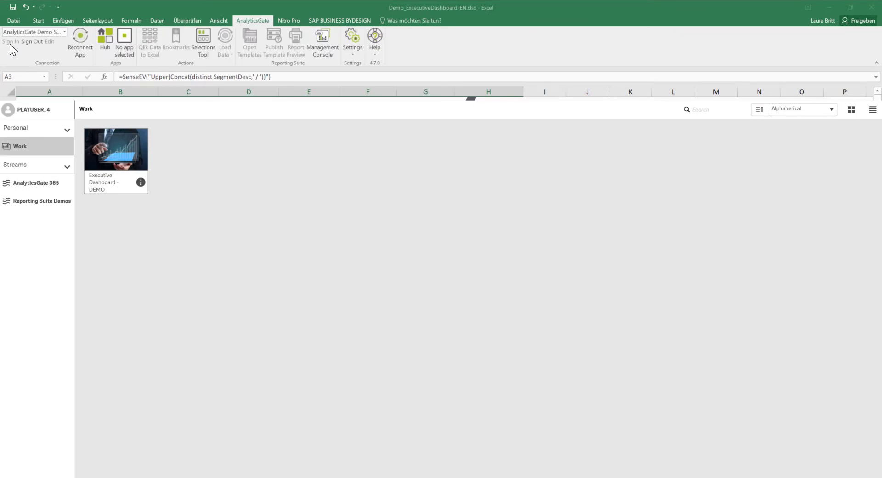
pyautogui.moveTo(116, 165)
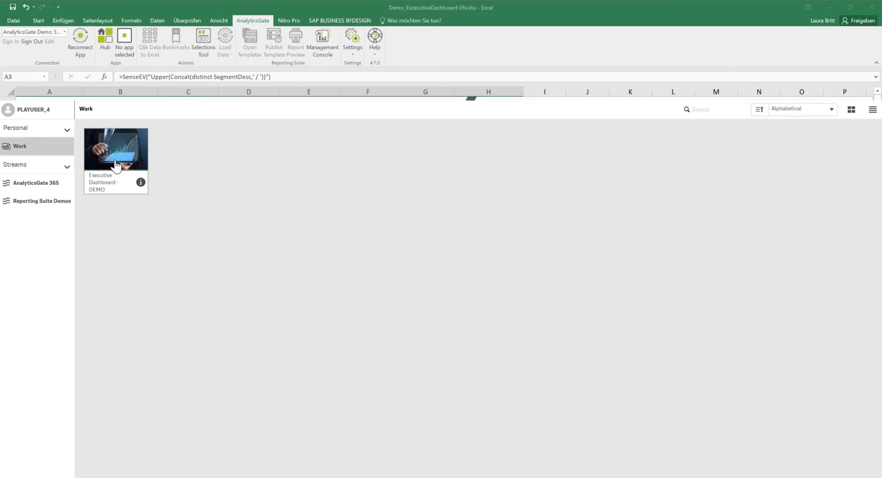
pyautogui.doubleClick(115, 148)
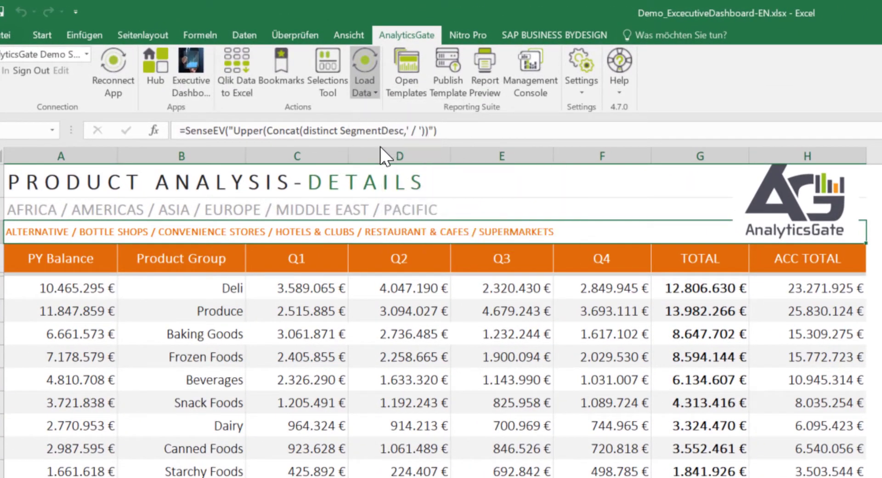
pyautogui.click(364, 70)
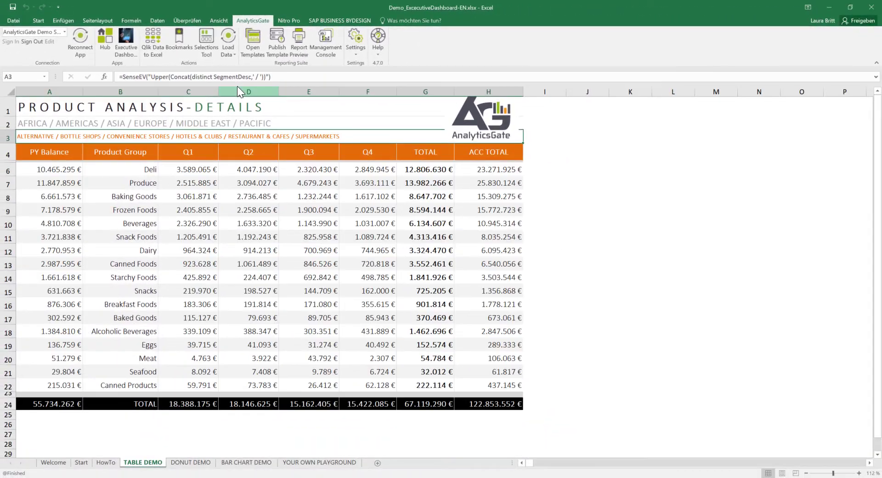
pyautogui.moveTo(478, 53)
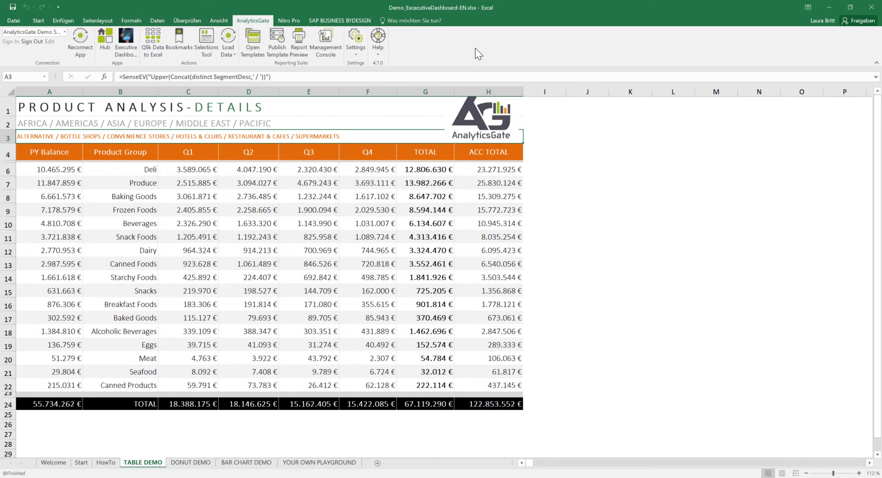
pyautogui.moveTo(193, 50)
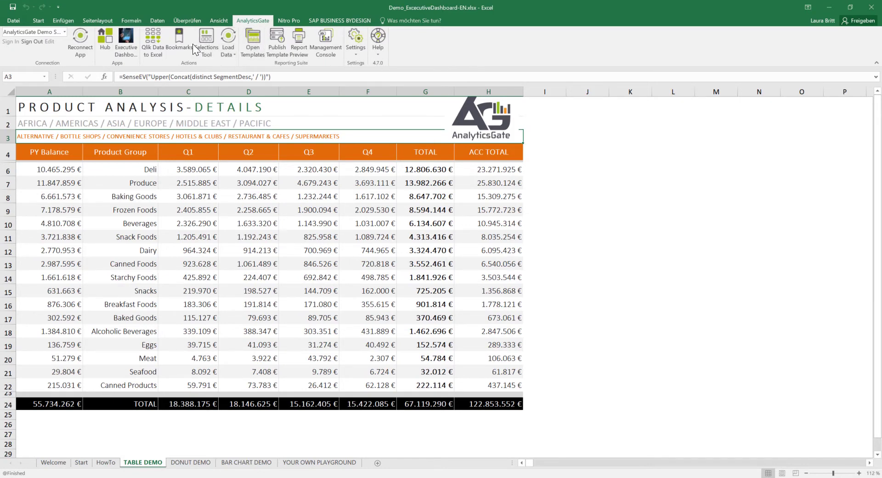
# Step: Apply a saved Sales Analysis bookmark from the Bookmarks pane and start adding a new one
pyautogui.click(179, 42)
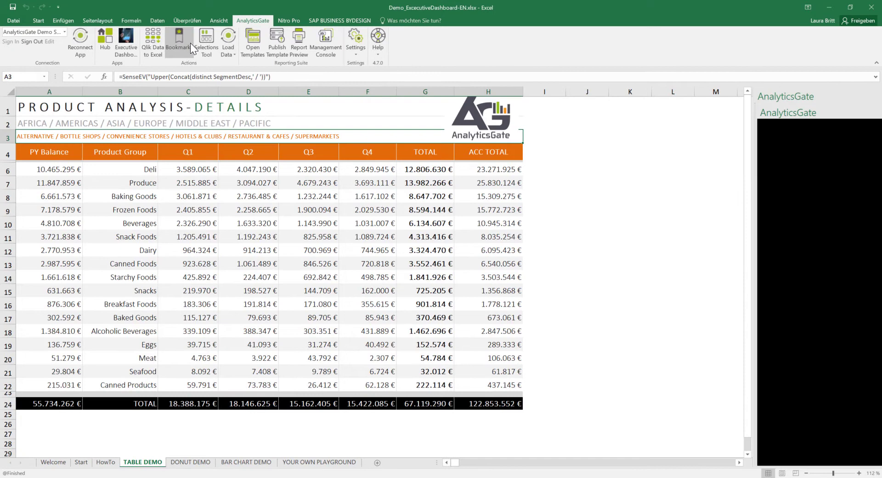
pyautogui.click(177, 39)
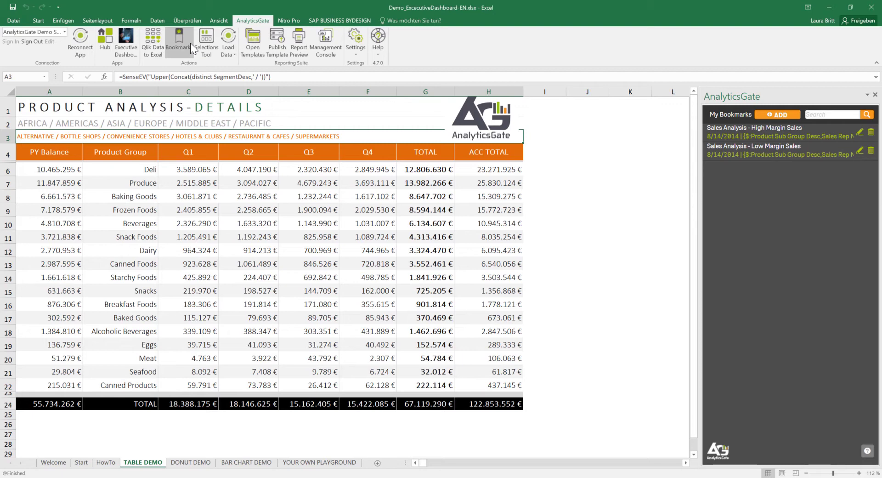
pyautogui.moveTo(206, 42)
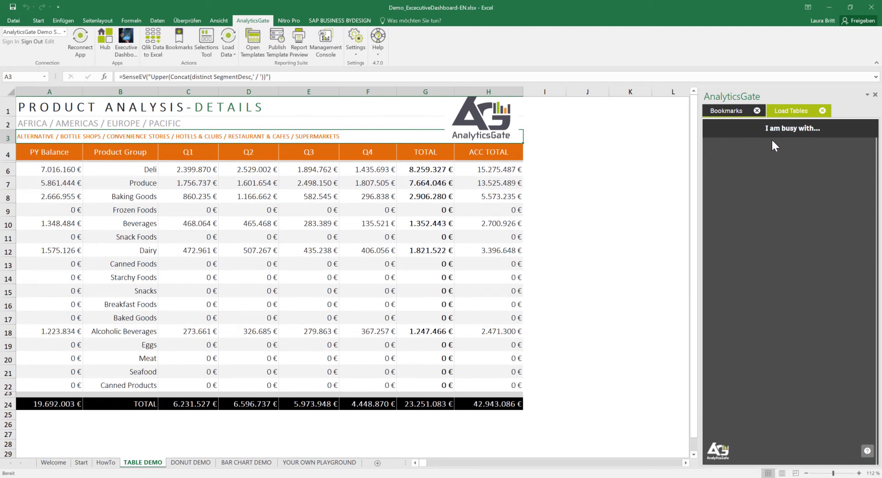
pyautogui.click(726, 110)
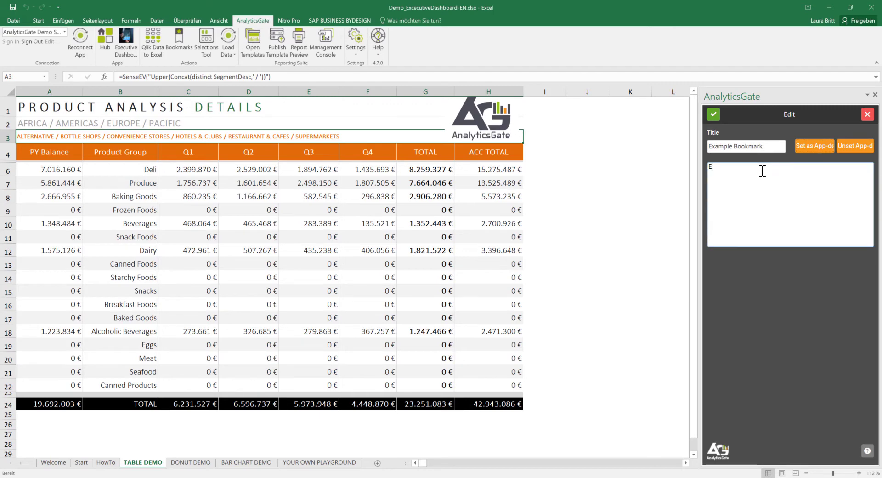
# Step: Confirm and save the Example Bookmark draft
pyautogui.click(713, 114)
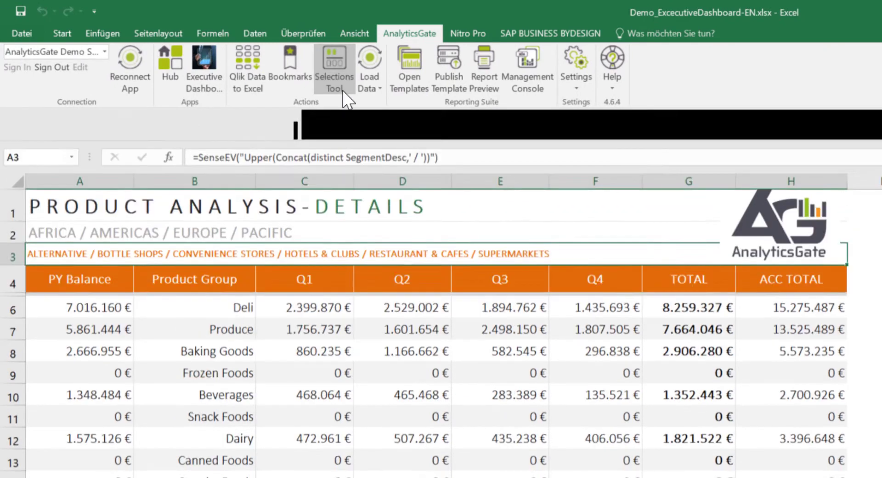
# Step: Show the selections bar and scroll through the 20 selected names in Sales Rep Name
pyautogui.click(334, 68)
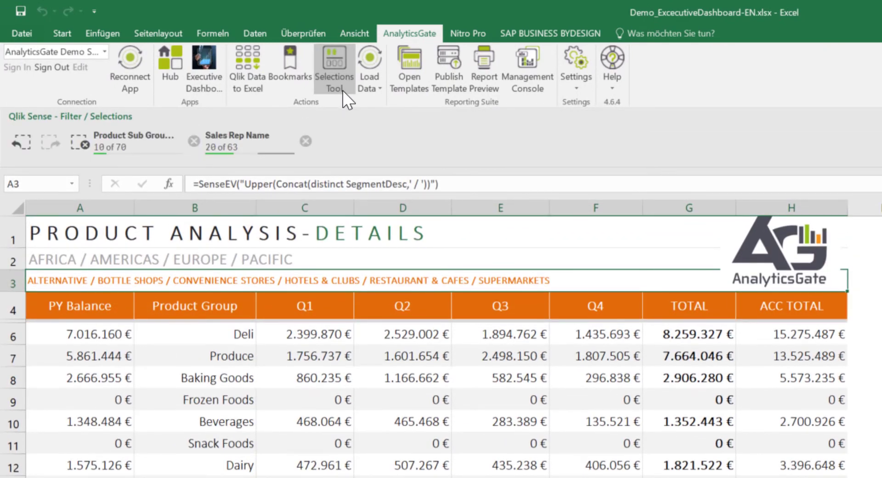
pyautogui.moveTo(352, 107)
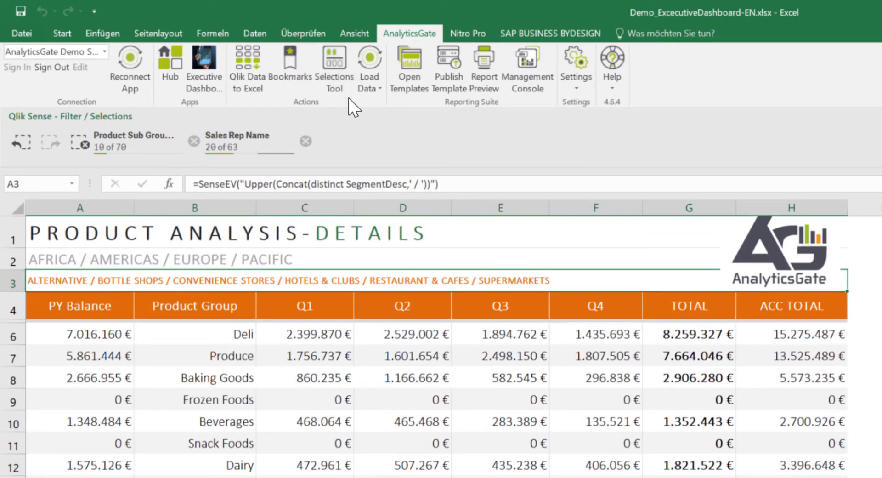
pyautogui.moveTo(406, 151)
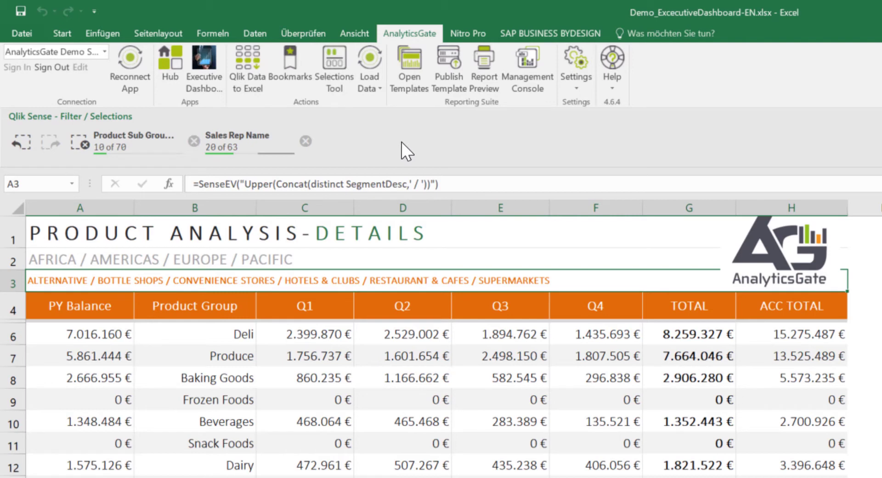
pyautogui.moveTo(276, 152)
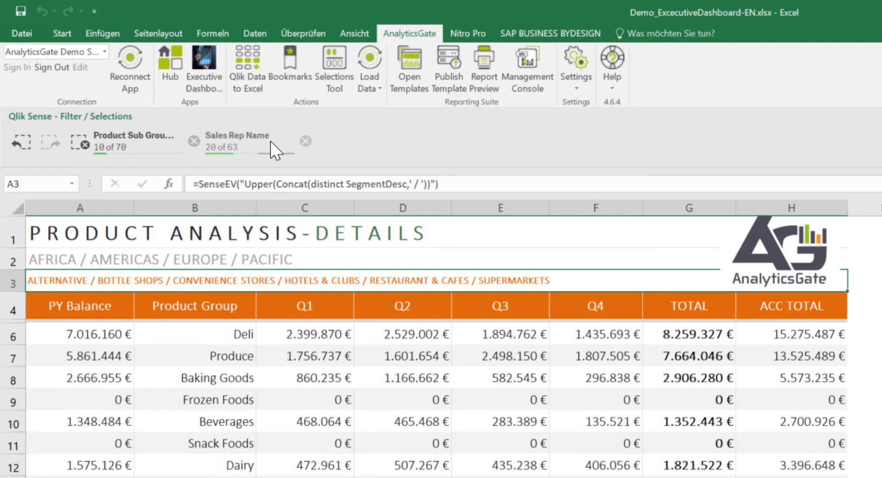
pyautogui.click(237, 141)
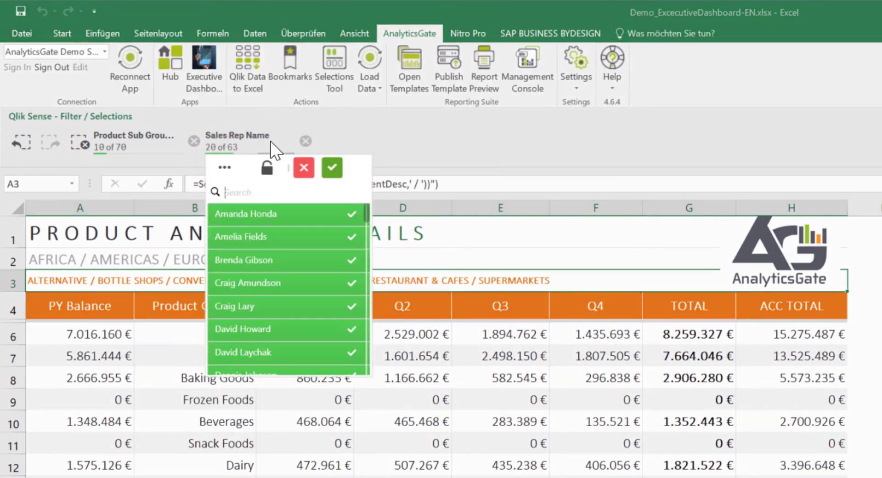
pyautogui.moveTo(335, 228)
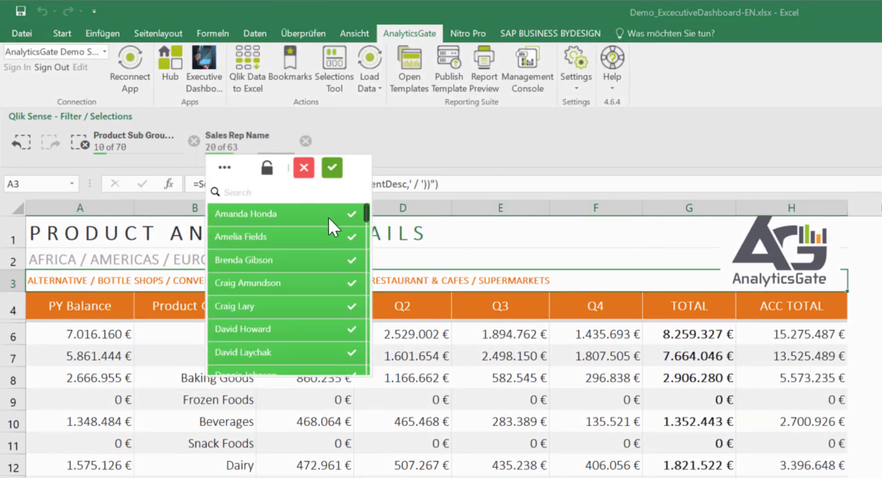
pyautogui.moveTo(343, 241)
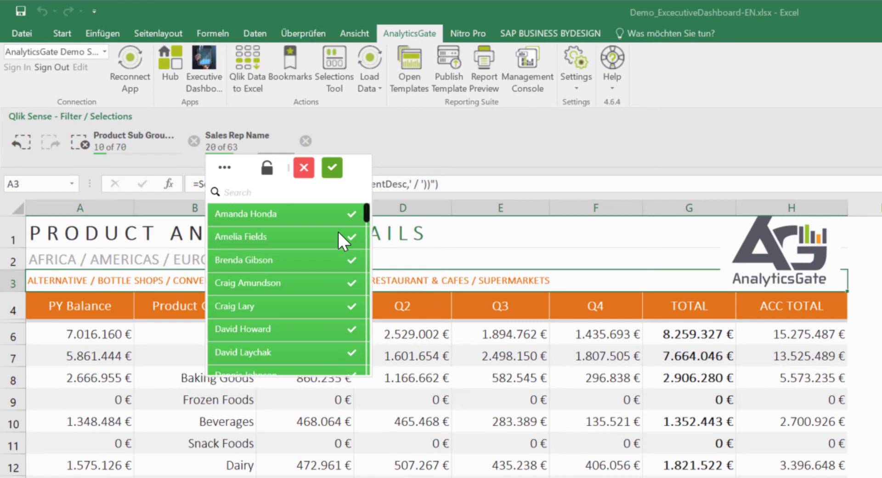
pyautogui.scroll(-3)
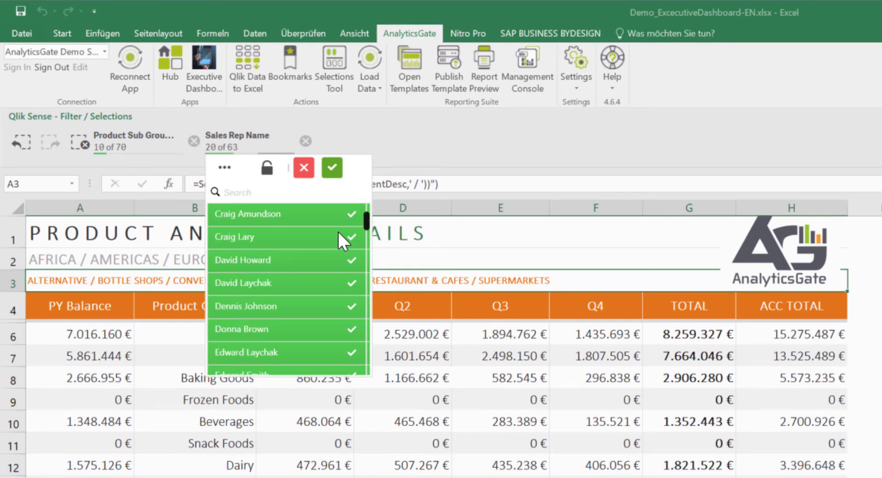
pyautogui.scroll(-3)
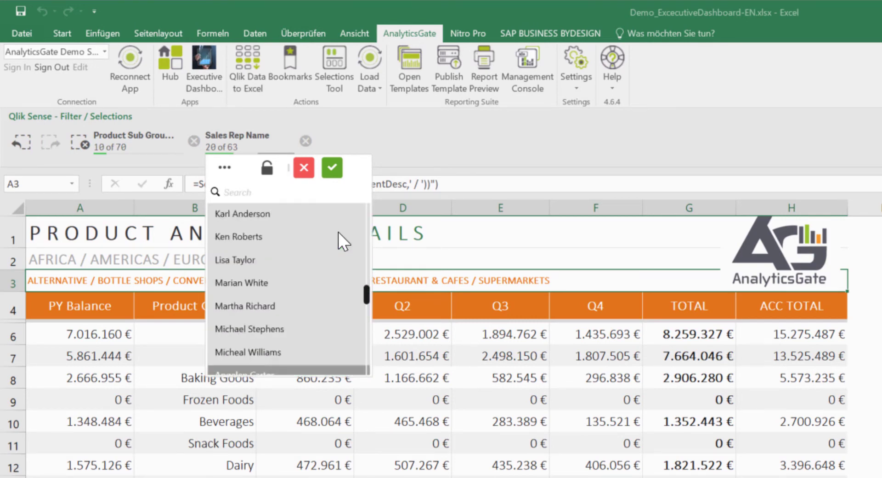
pyautogui.scroll(-3)
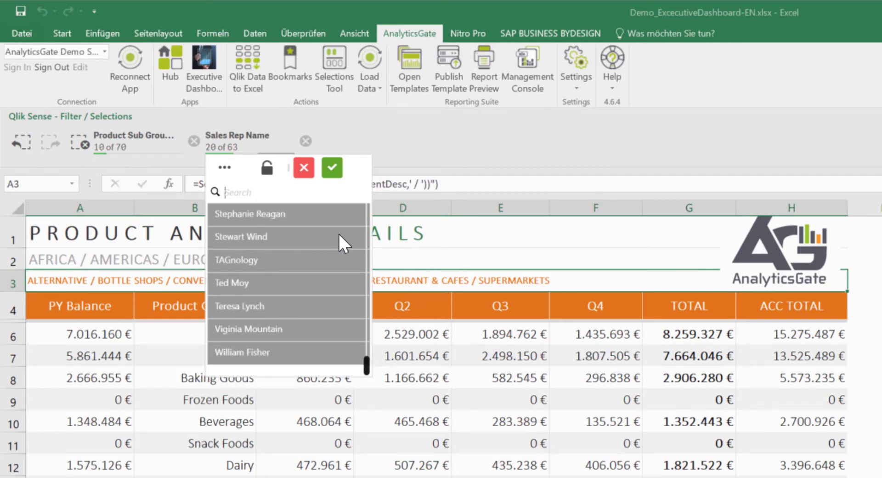
pyautogui.scroll(3)
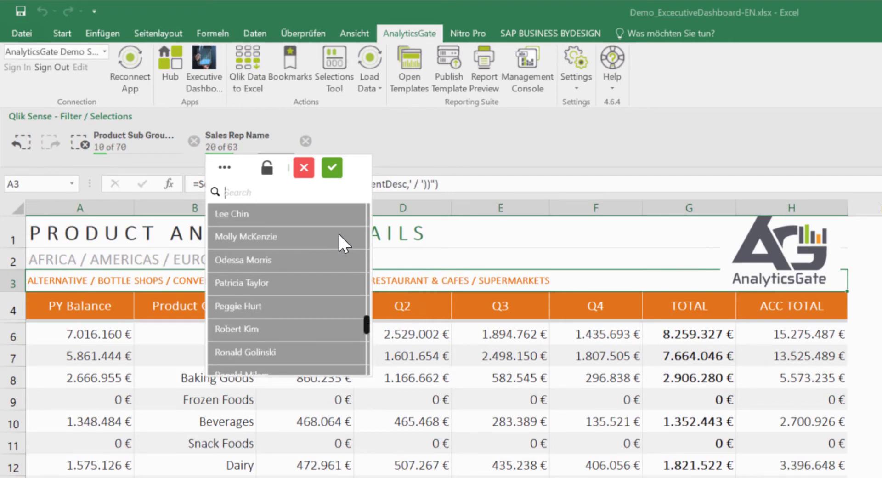
pyautogui.scroll(3)
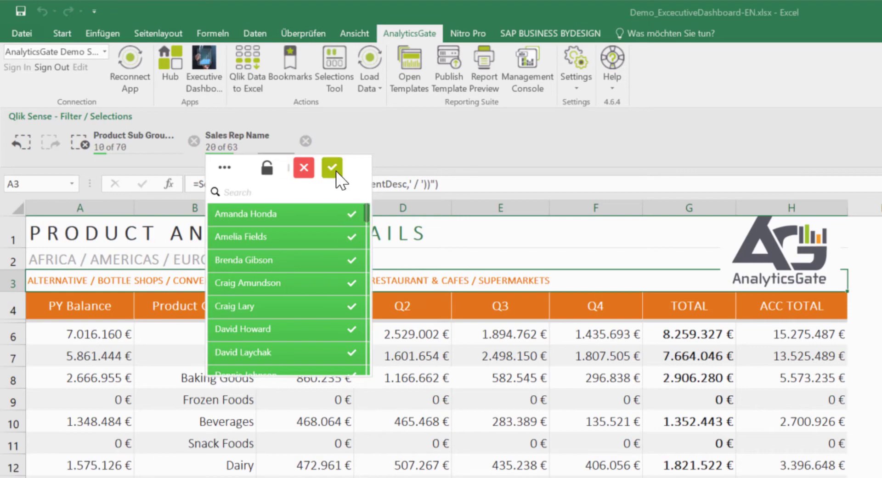
# Step: Confirm the rep selection, search Region and pick Americas, then clear all selections
pyautogui.click(331, 167)
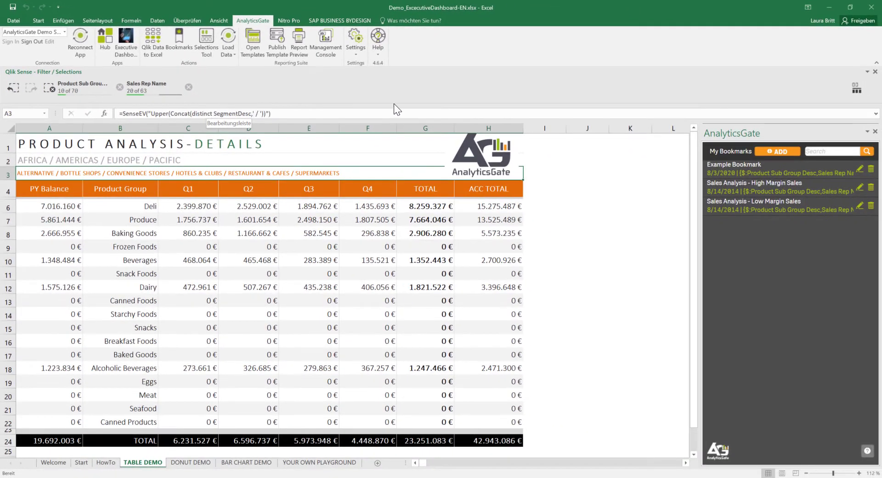
pyautogui.moveTo(444, 86)
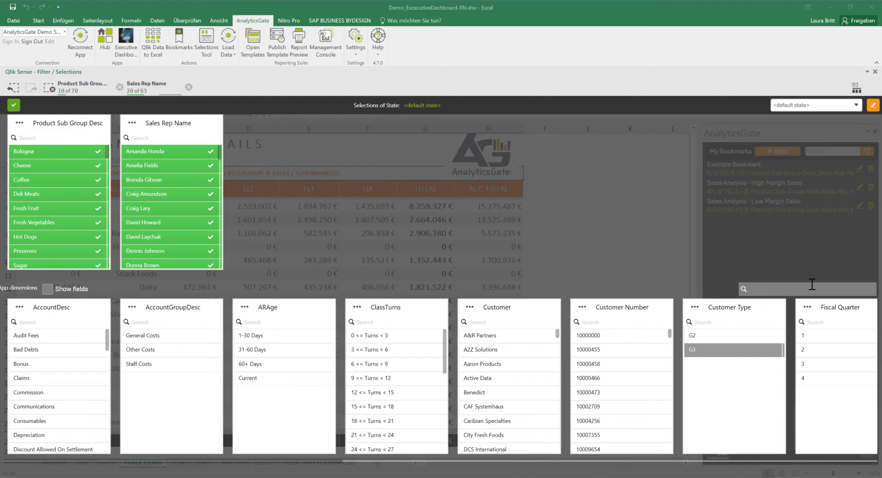
pyautogui.write('Reg')
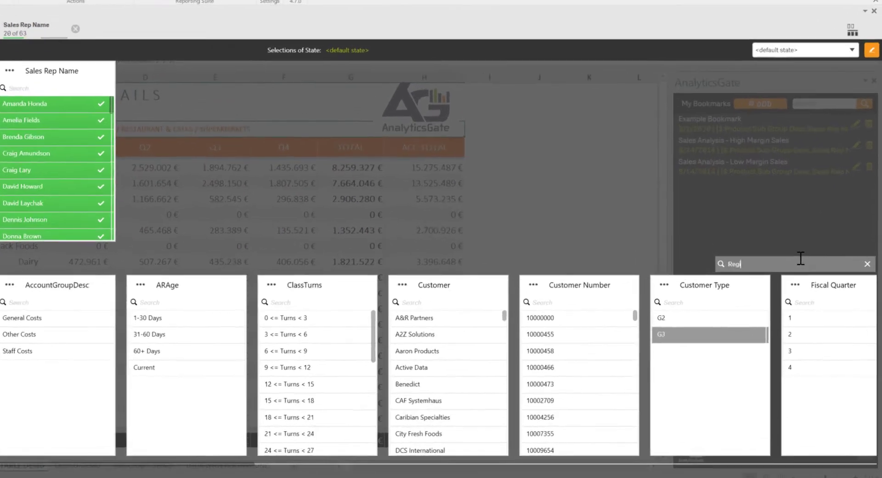
pyautogui.write('on')
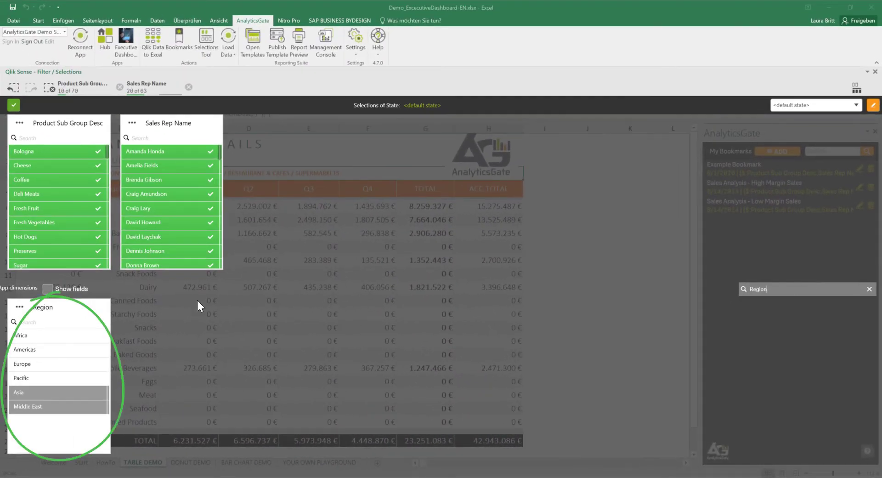
pyautogui.click(24, 349)
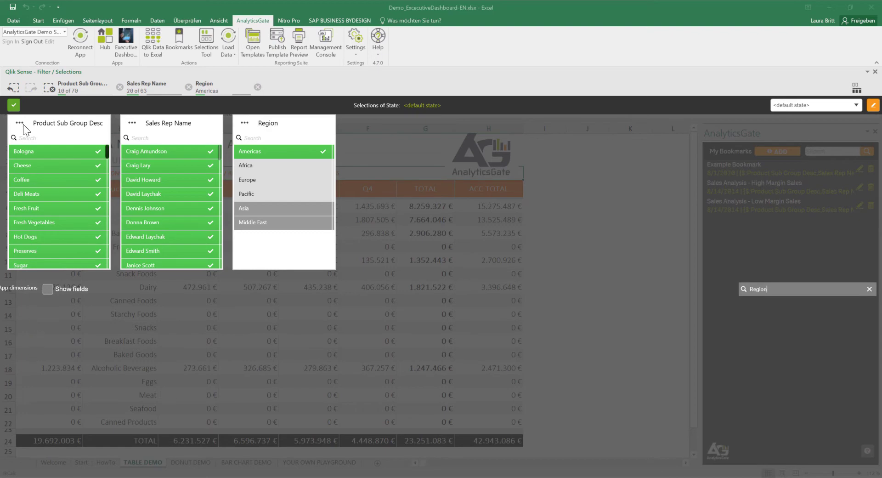
pyautogui.click(13, 105)
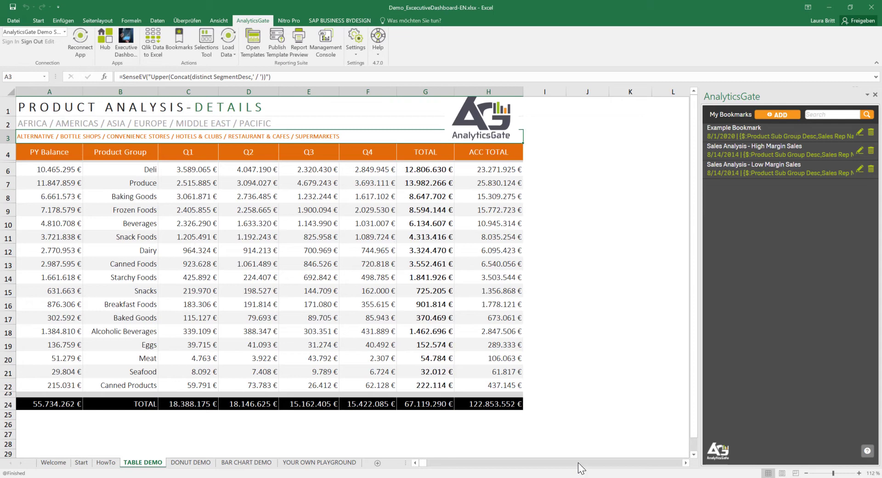
# Step: On YOUR OWN PLAYGROUND, import the Account Receivable Analysis object as a Table
pyautogui.click(319, 463)
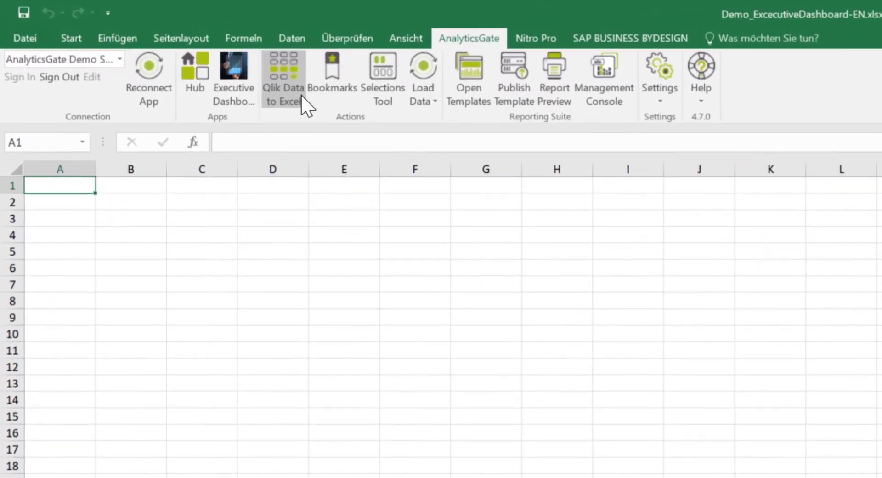
pyautogui.click(284, 79)
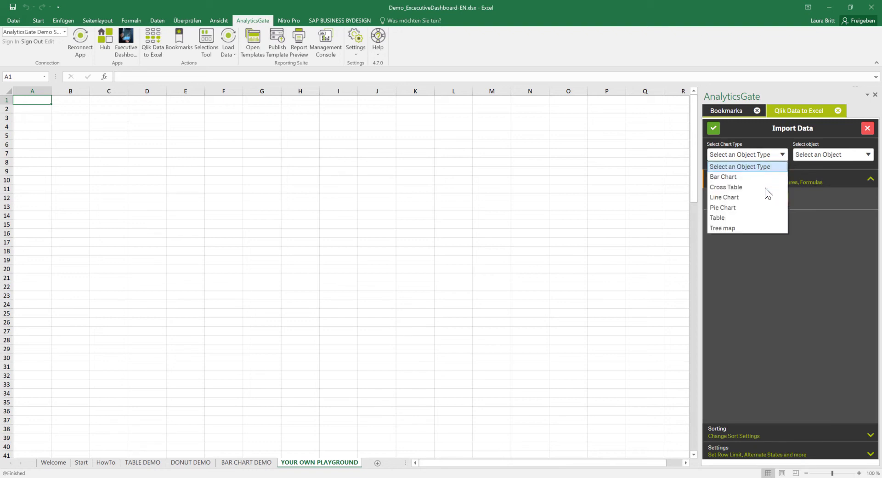
pyautogui.click(716, 217)
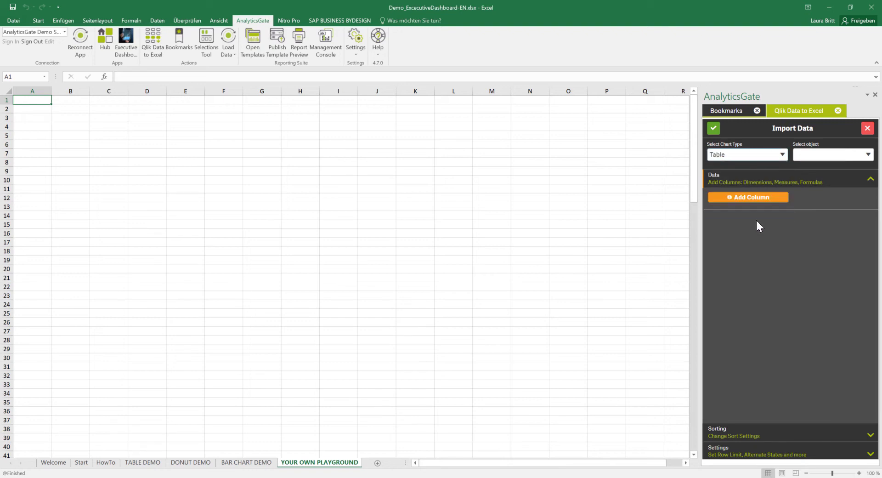
pyautogui.click(832, 154)
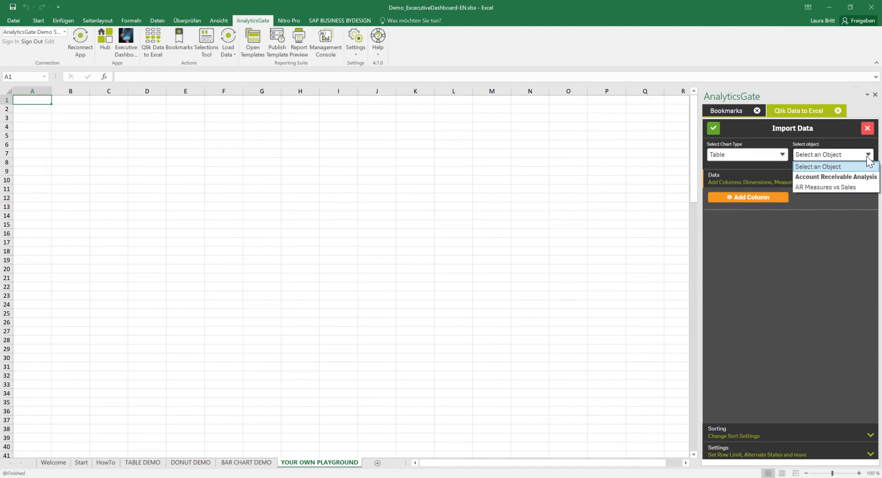
pyautogui.click(837, 177)
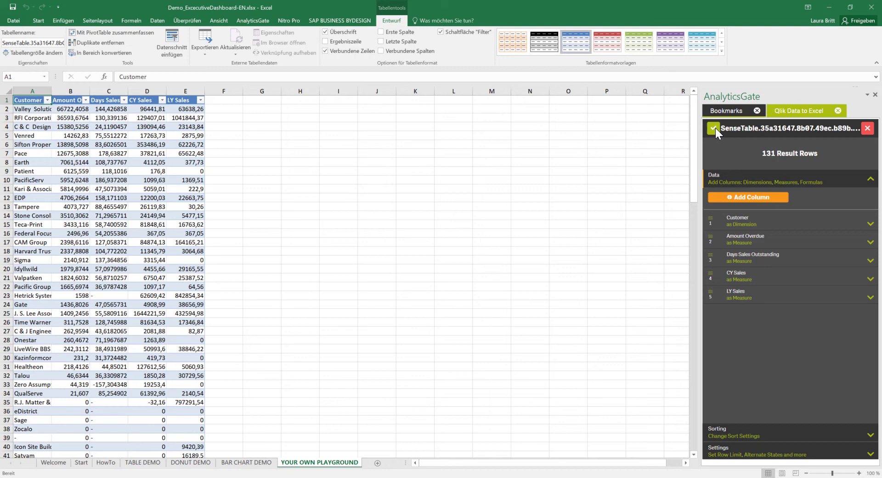
# Step: Add the Region field as a dimension column to the Qlik import
pyautogui.click(748, 197)
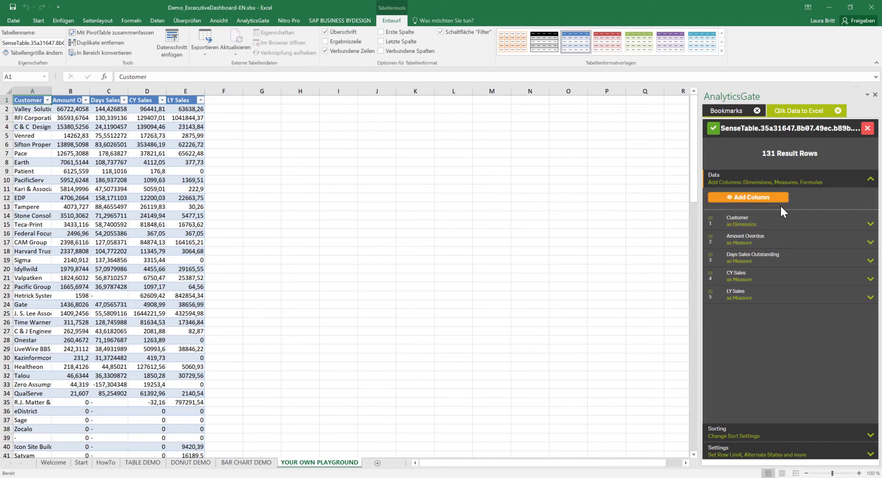
pyautogui.click(749, 198)
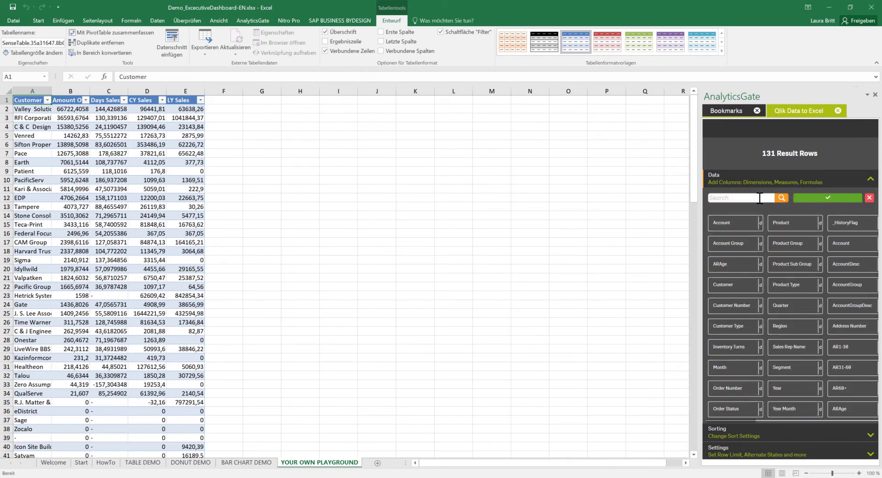
pyautogui.write('Region')
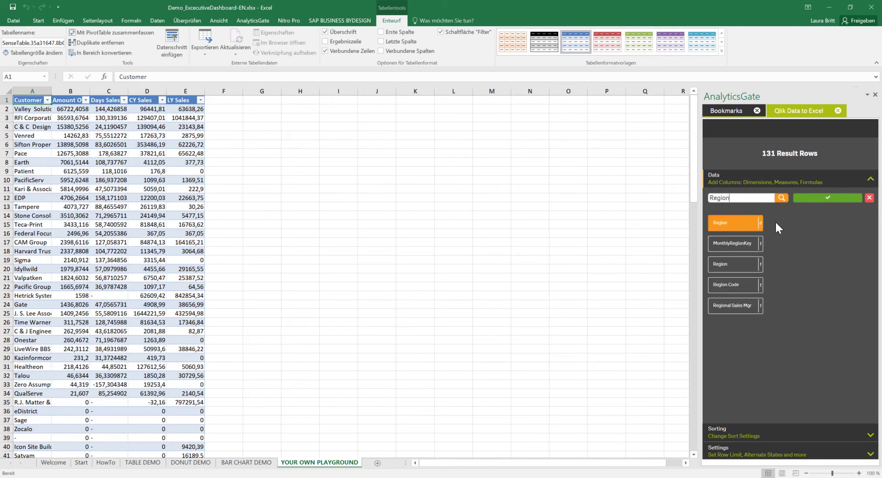
pyautogui.click(827, 197)
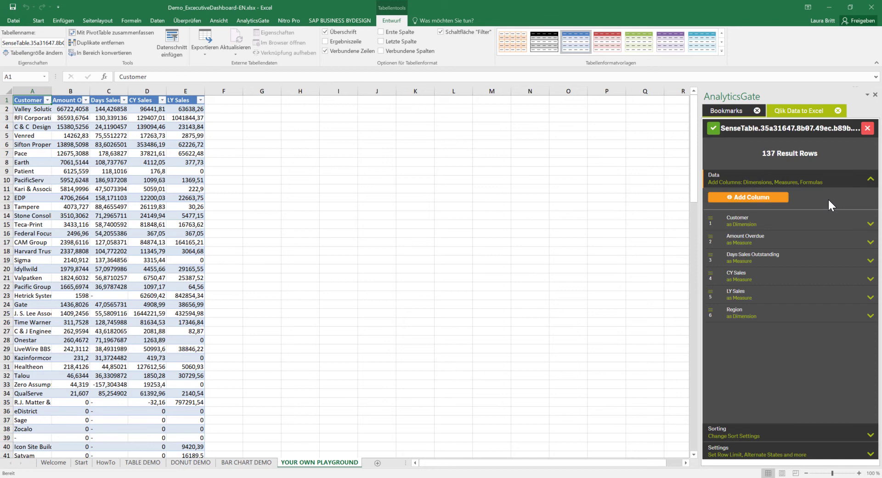
pyautogui.moveTo(804, 200)
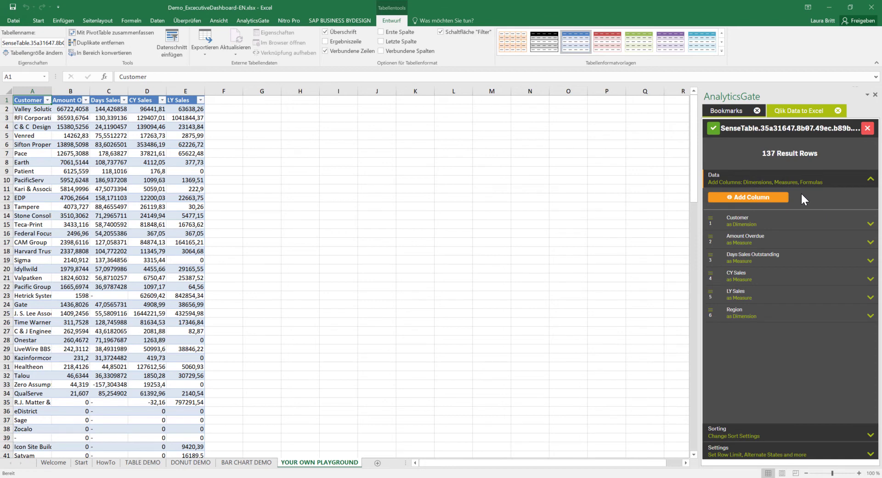
pyautogui.moveTo(779, 233)
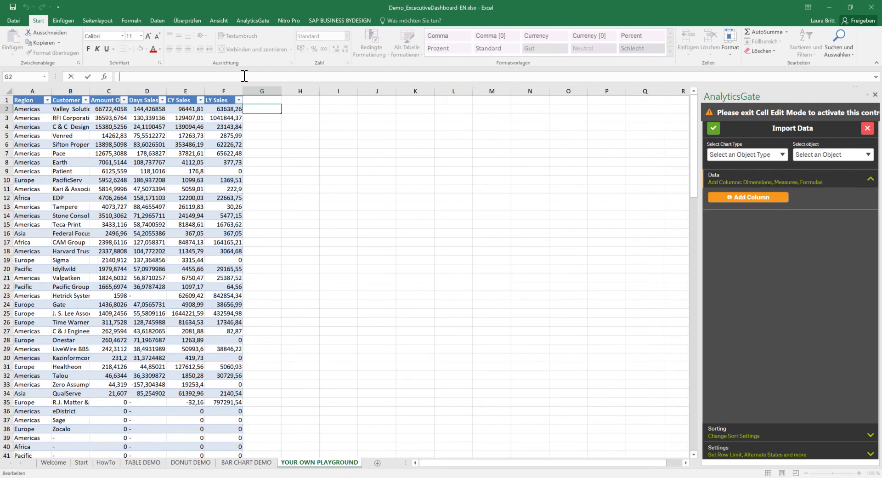
# Step: Enter =Summe(F2*1,25) in G2 to fill a new LY Sales × 1.25 column
pyautogui.write('=Summe(')
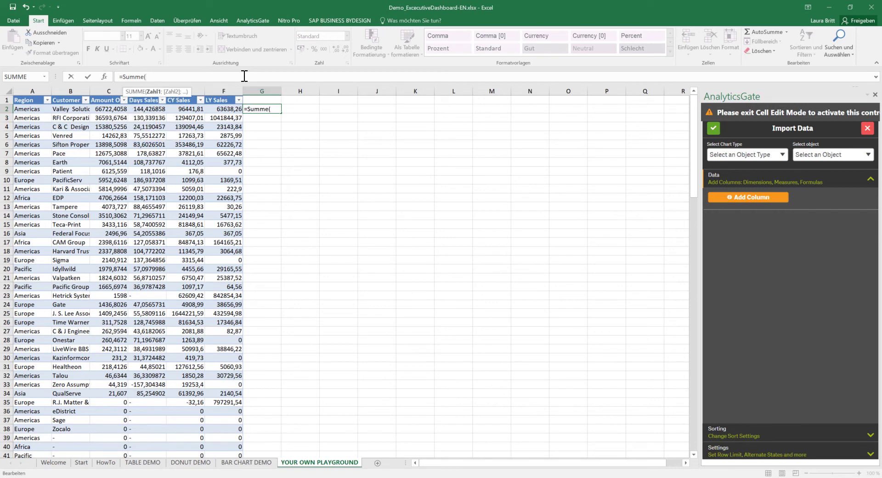
pyautogui.write('F')
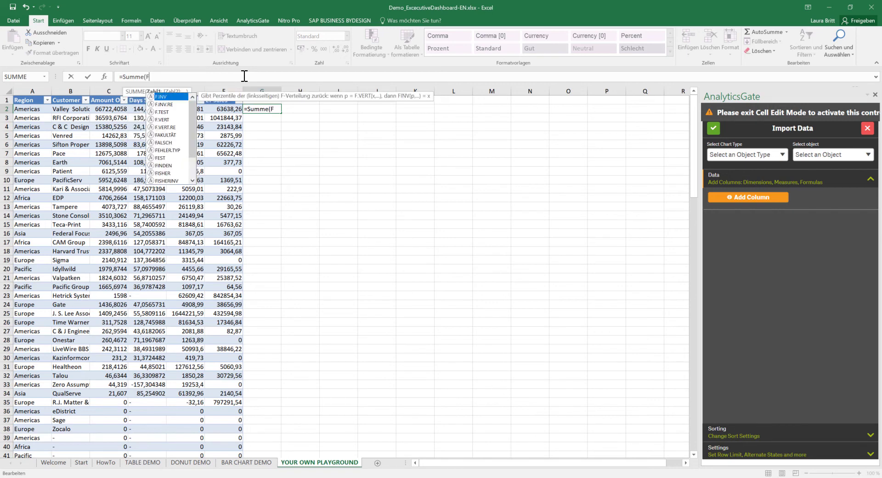
pyautogui.write('2')
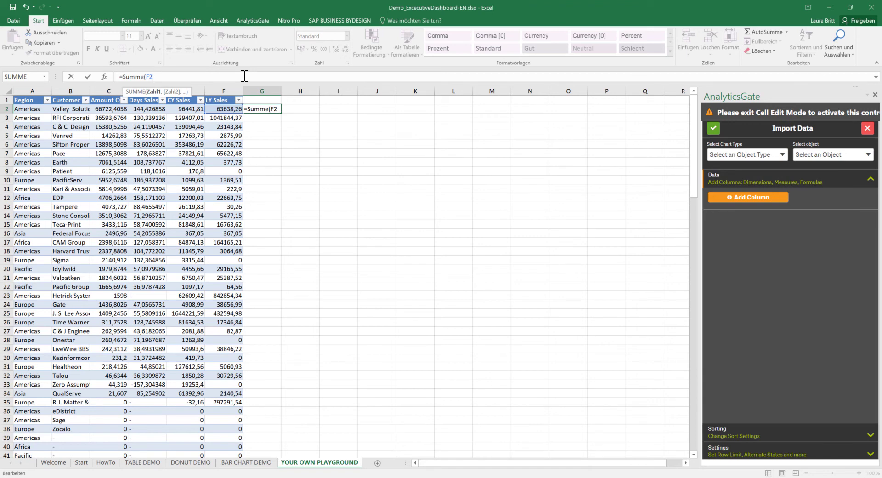
pyautogui.write('*1')
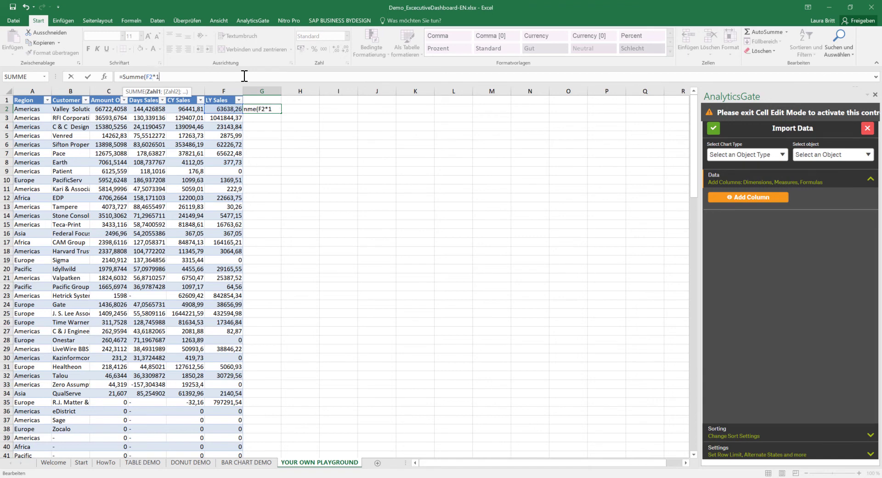
pyautogui.write(',2')
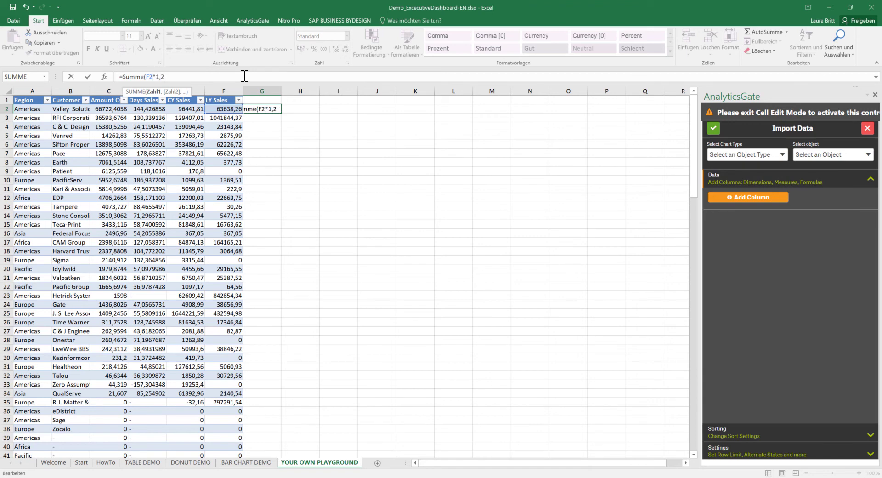
pyautogui.write('5)')
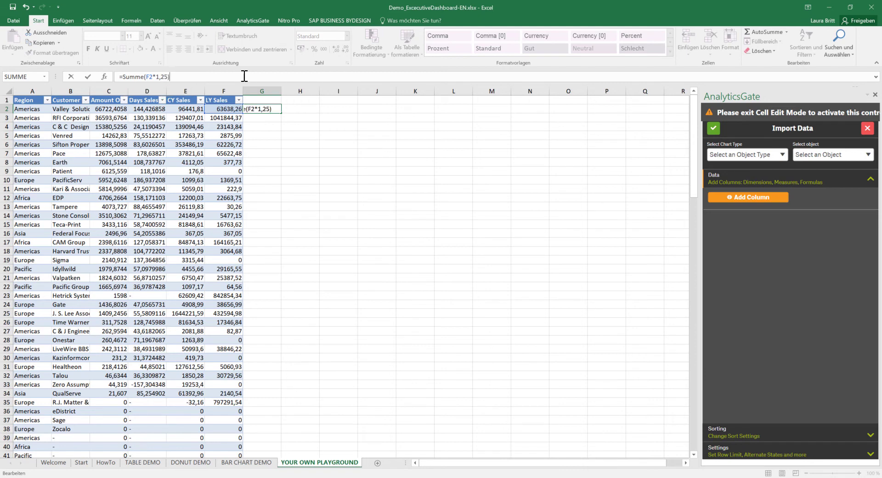
pyautogui.press('Return')
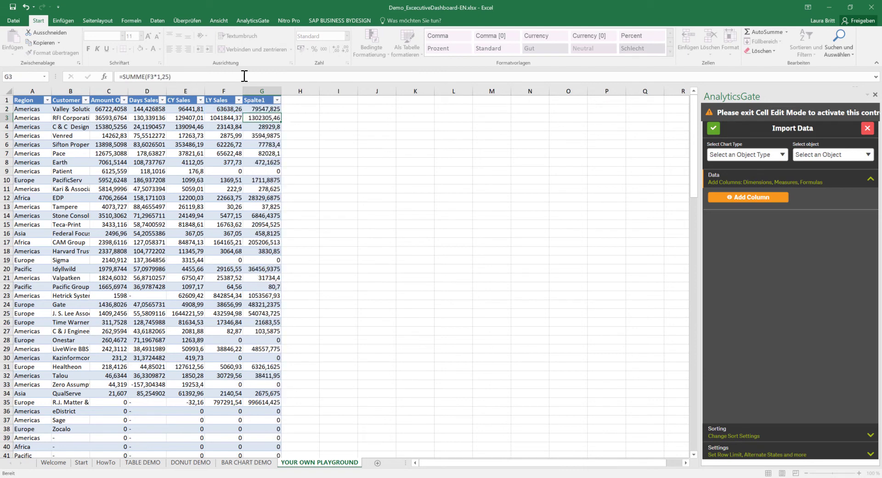
pyautogui.click(713, 128)
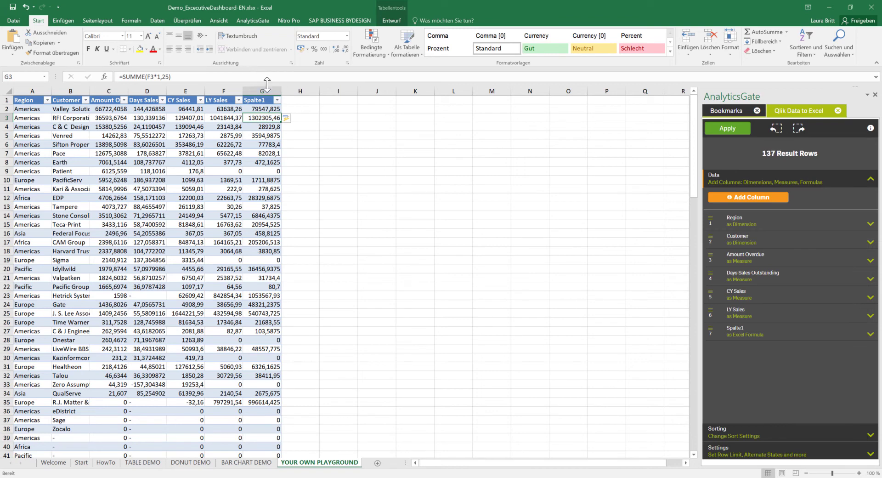
# Step: Relabel the Spalte1 formula column as Forecast and apply the change
pyautogui.click(869, 334)
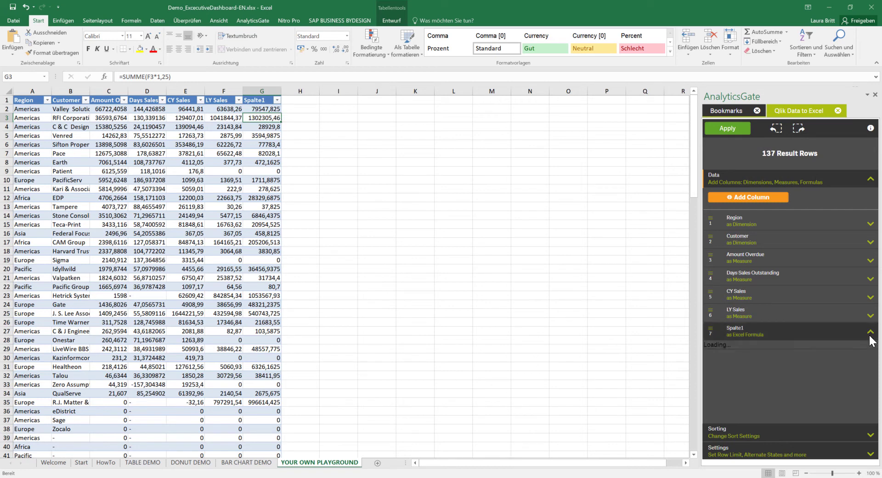
pyautogui.click(870, 329)
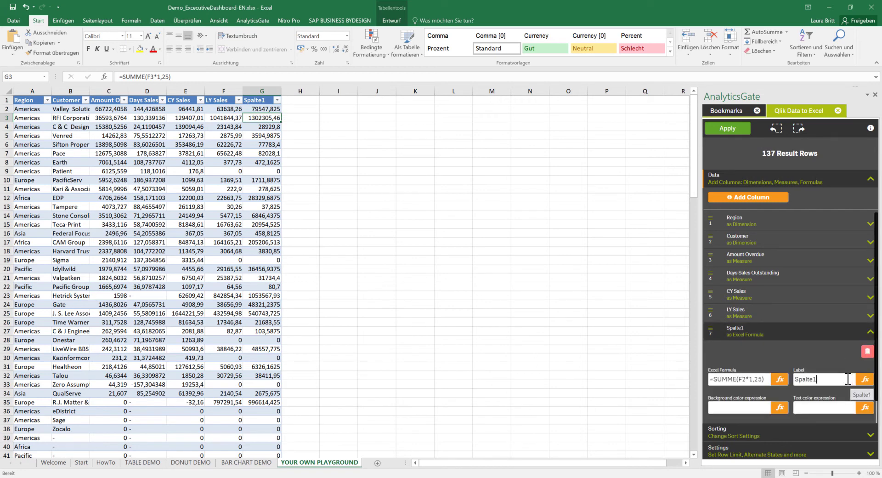
pyautogui.write('Forecast')
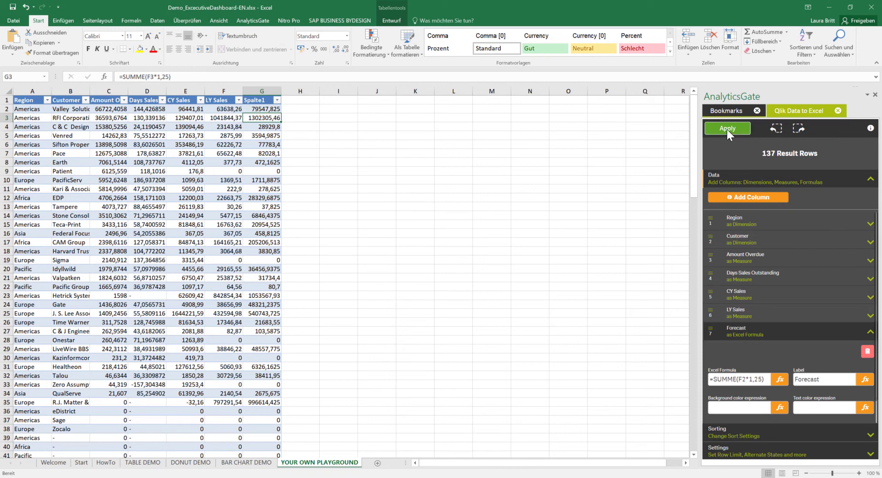
pyautogui.click(727, 128)
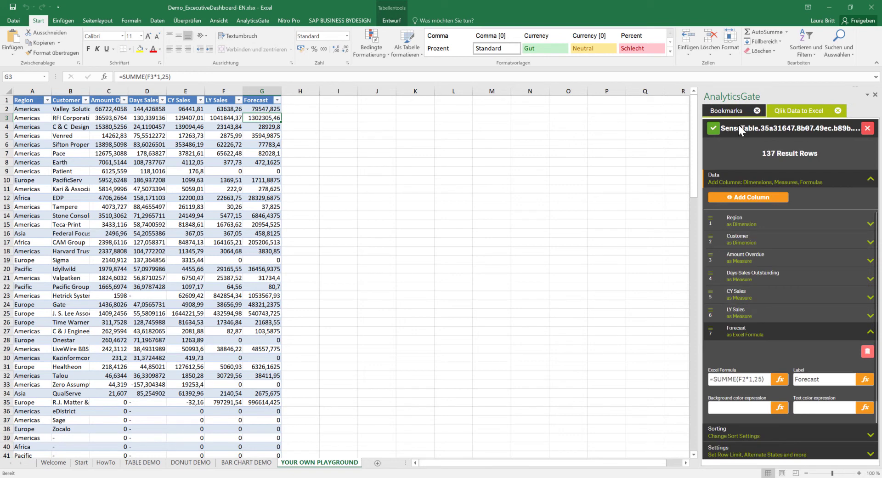
pyautogui.scroll(-3)
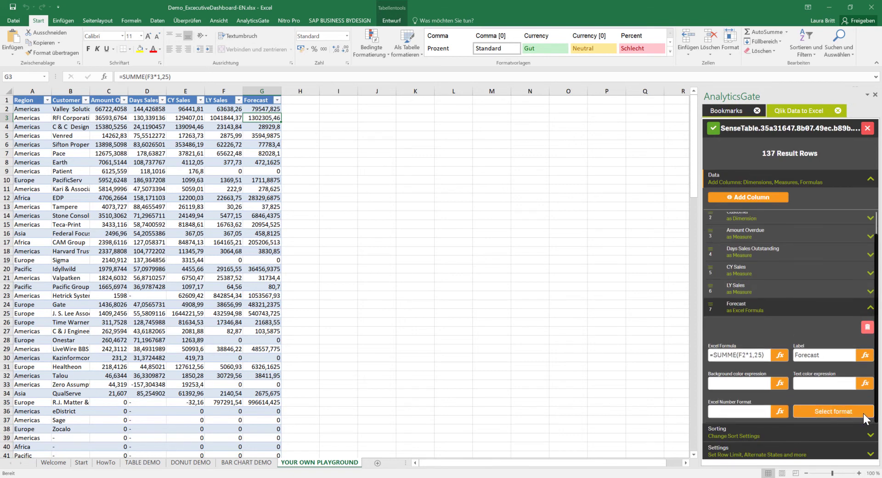
# Step: Format the Forecast column as Währung with the € symbol and refresh the import
pyautogui.click(833, 412)
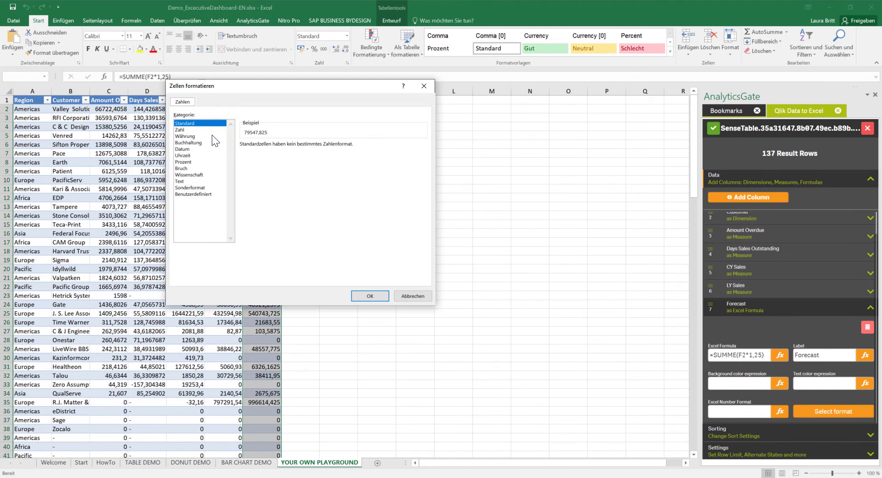
pyautogui.click(423, 157)
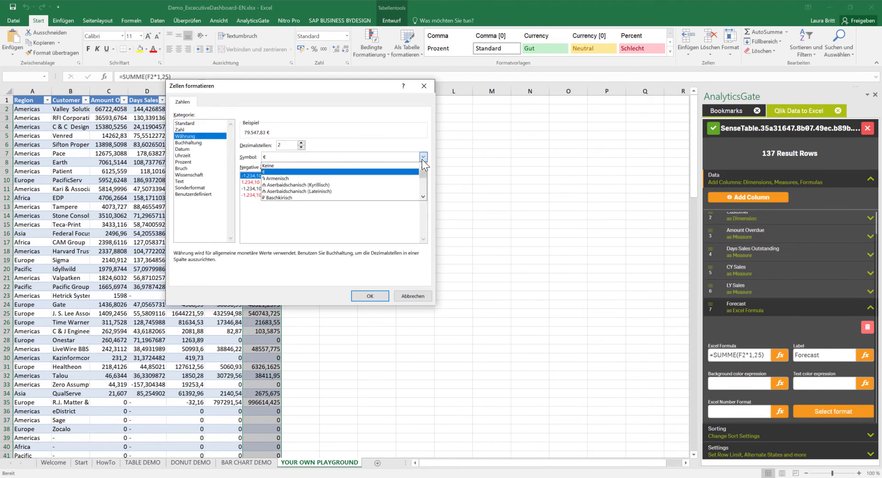
pyautogui.click(370, 296)
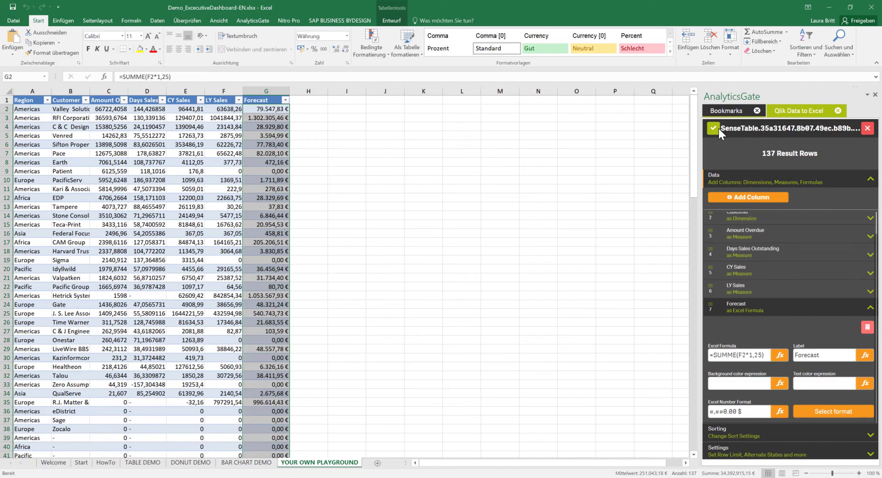
pyautogui.click(143, 462)
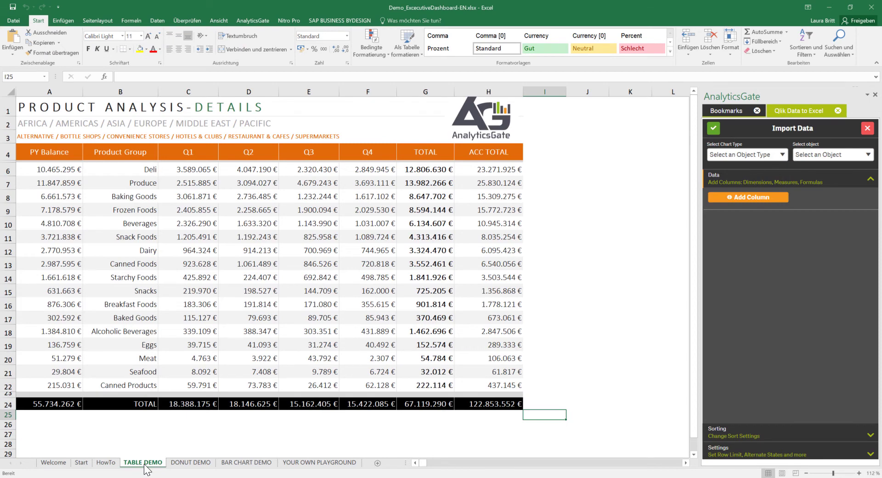
pyautogui.moveTo(203, 187)
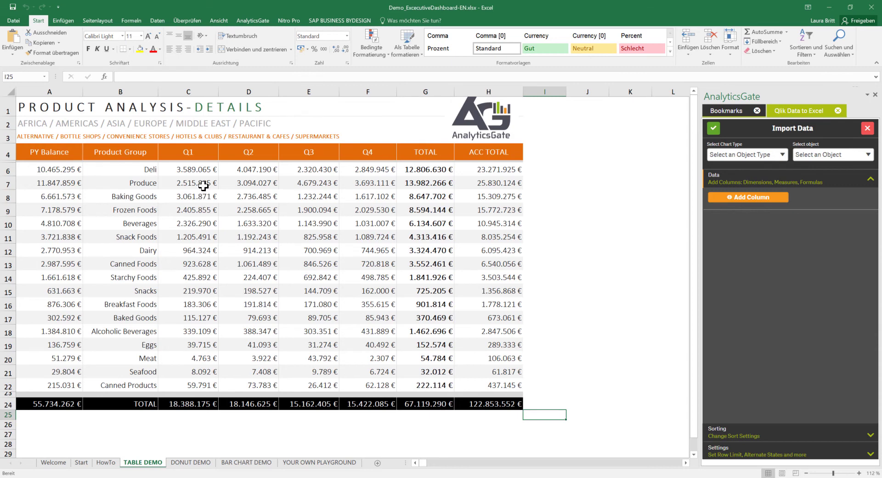
# Step: Inspect SenseEV formulas for Produce, Baking Goods, Snacks, Eggs and Seafood quarterly figures
pyautogui.click(188, 183)
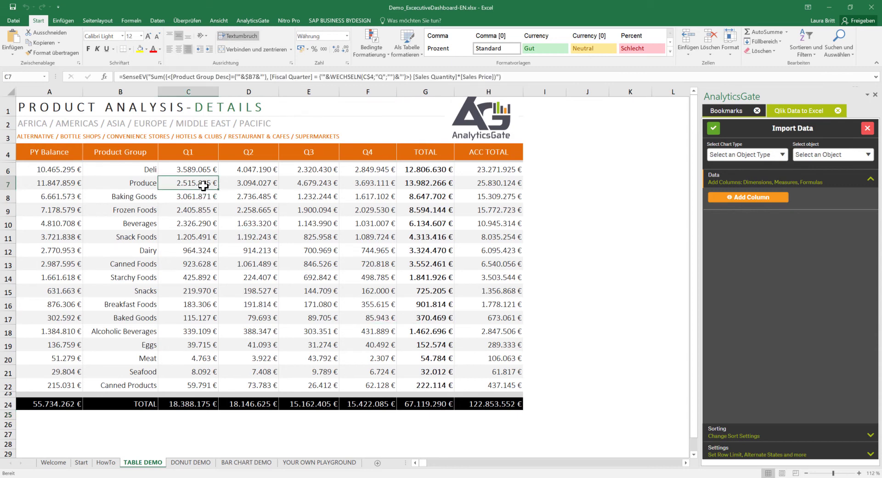
pyautogui.moveTo(229, 186)
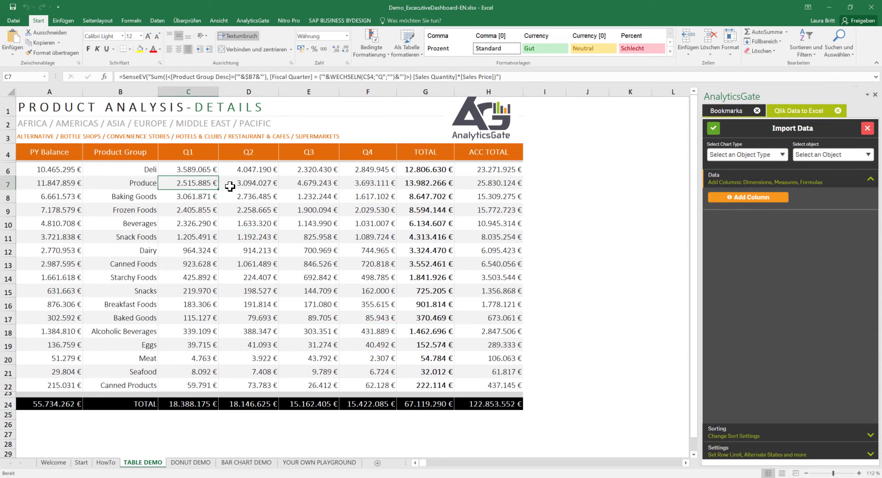
pyautogui.click(309, 196)
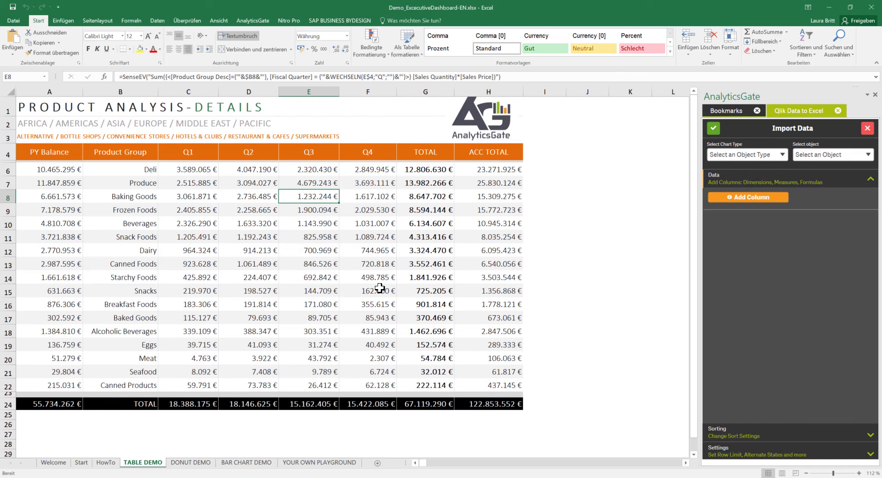
pyautogui.click(367, 290)
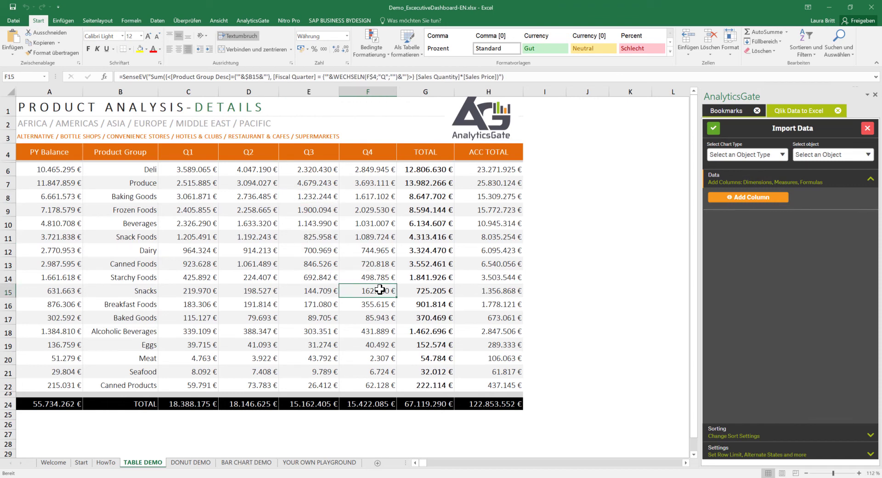
pyautogui.click(248, 343)
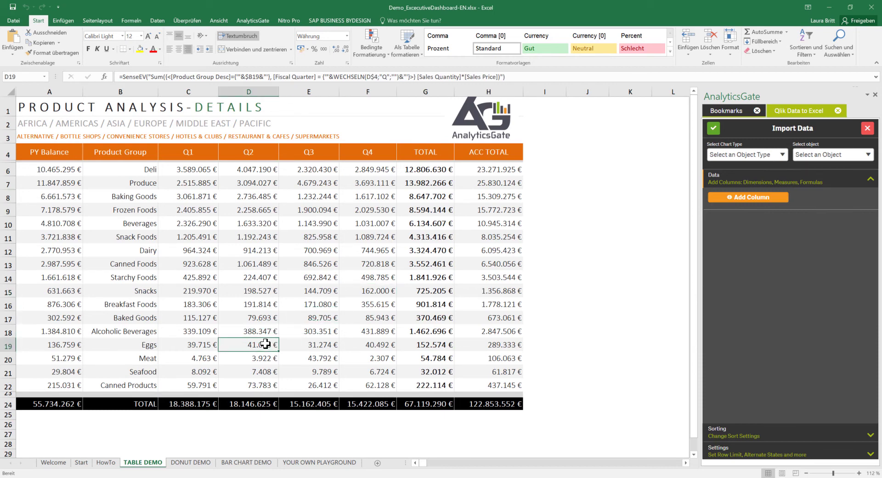
pyautogui.moveTo(355, 203)
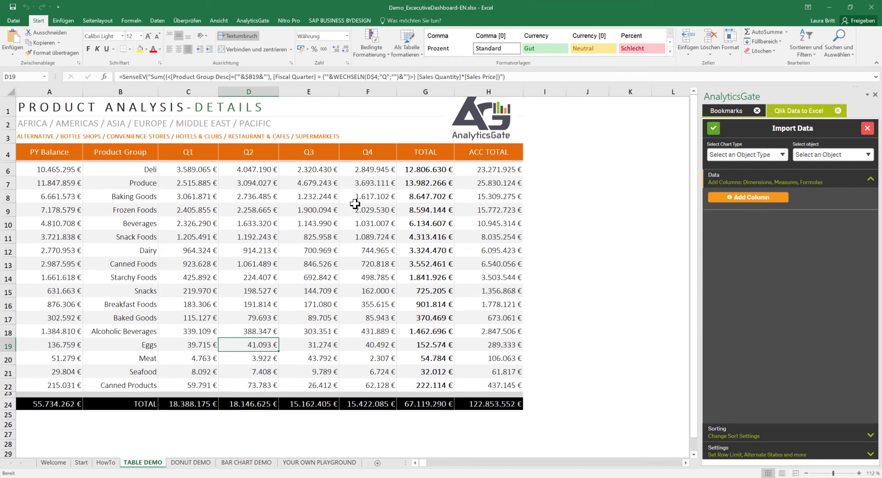
pyautogui.click(367, 183)
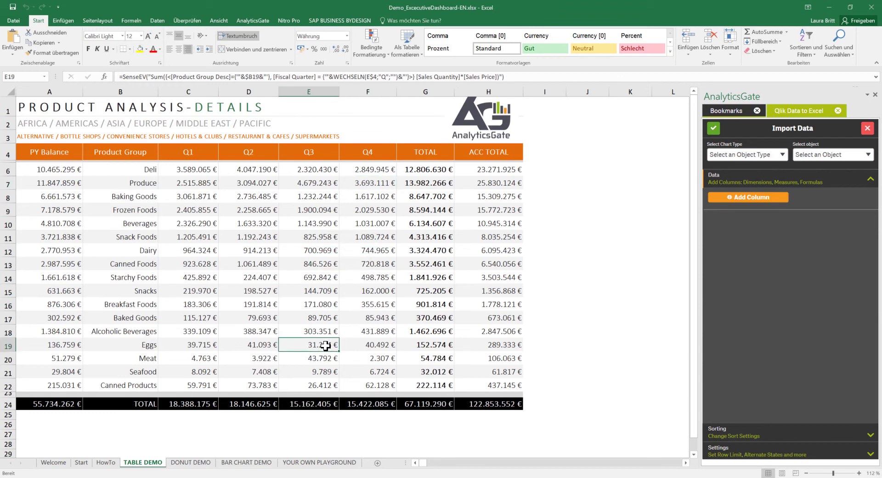
pyautogui.moveTo(211, 376)
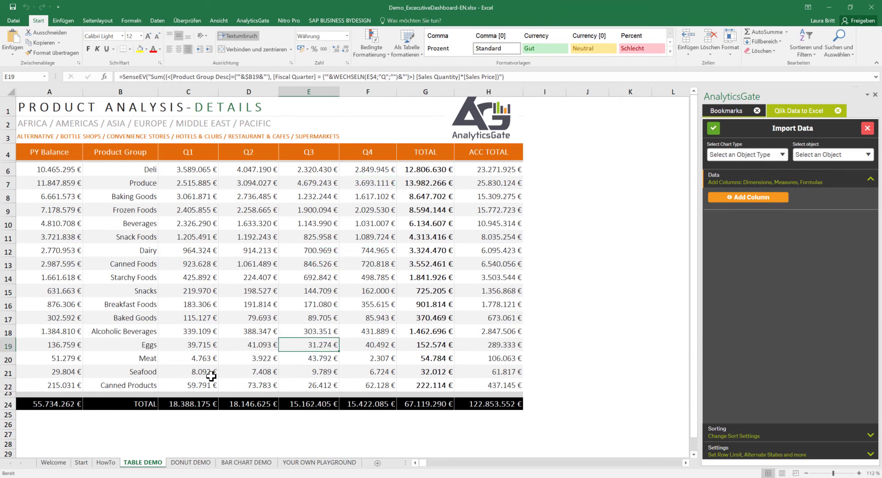
pyautogui.click(188, 371)
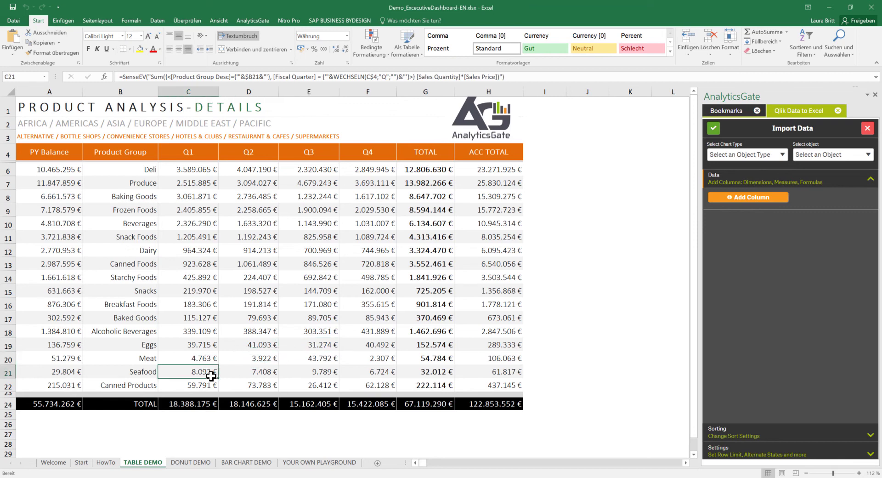
pyautogui.moveTo(206, 292)
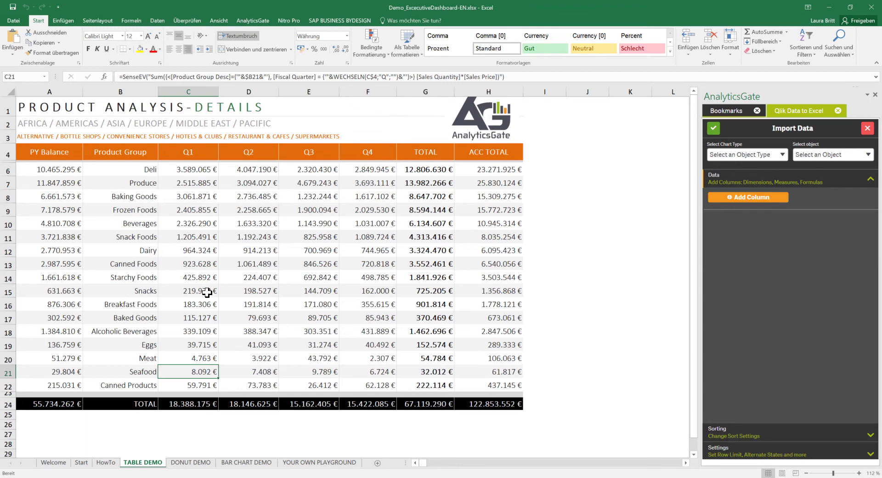
pyautogui.click(188, 290)
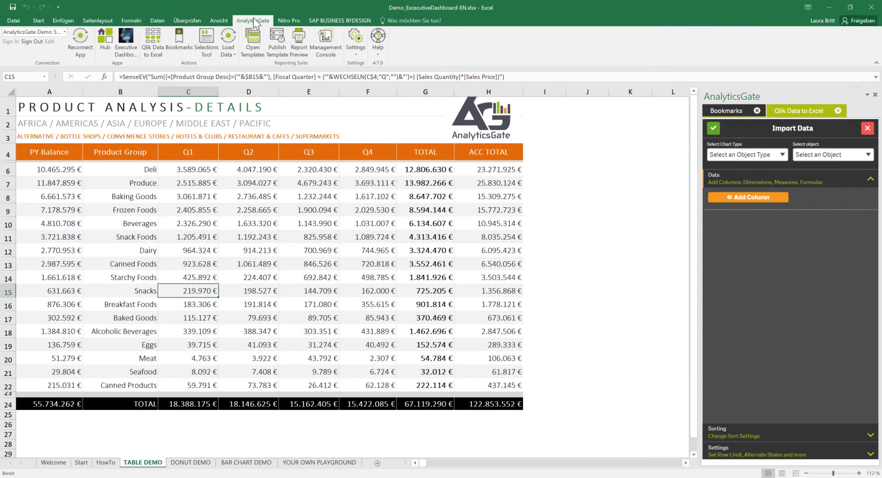
# Step: Open Report Preview and generate the Sample Report as a PDF
pyautogui.click(298, 42)
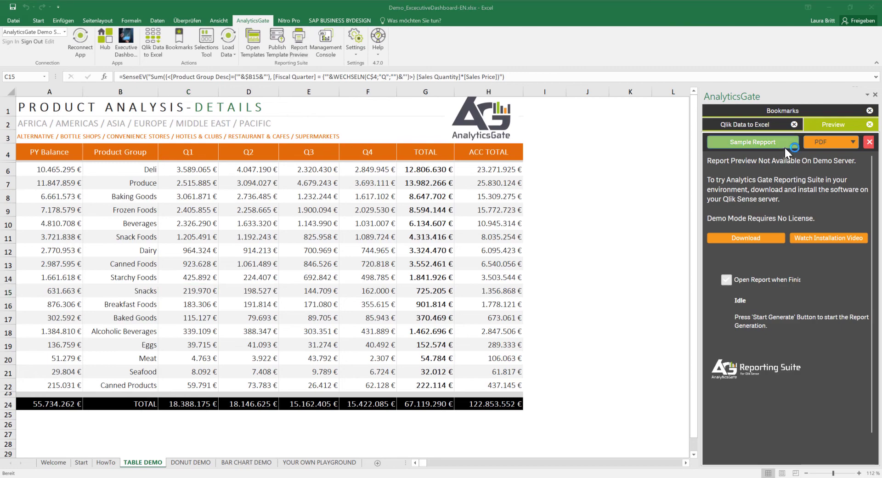
pyautogui.click(752, 142)
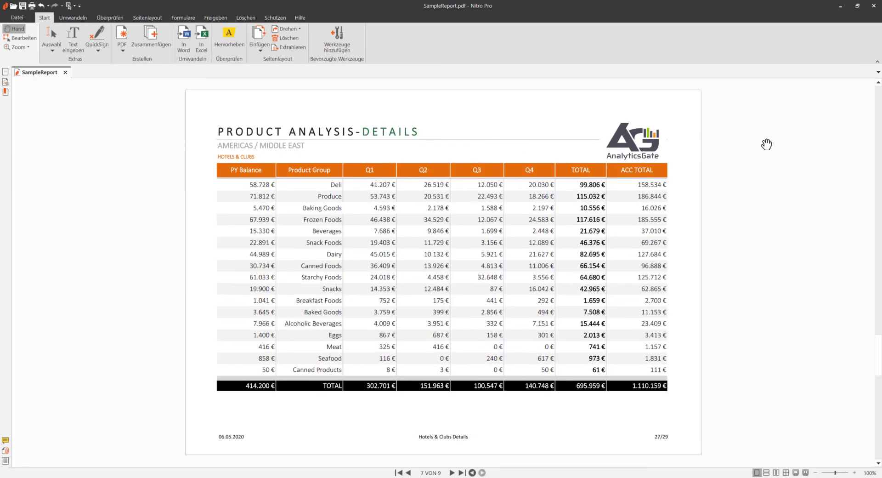
# Step: Jump to the last page of SampleReport.pdf in Nitro Pro
pyautogui.click(463, 473)
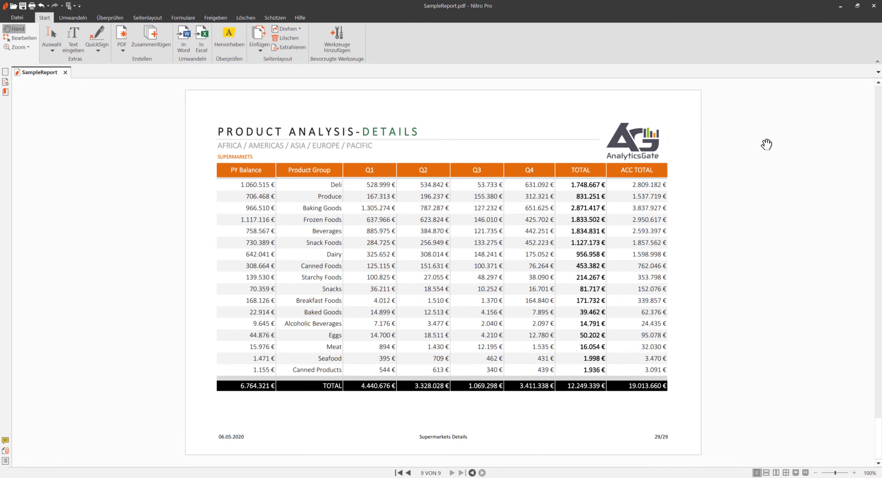
pyautogui.click(408, 473)
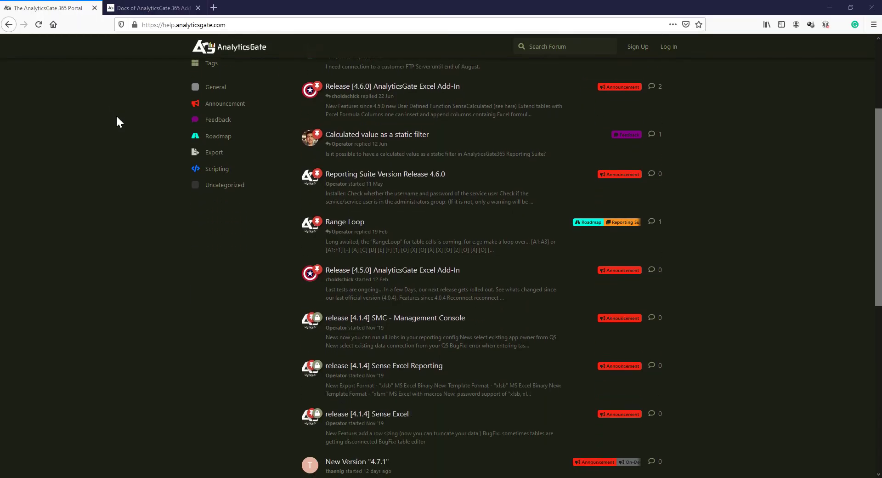
# Step: Switch to the Docs of AnalyticsGate tab and scroll to the documentation sections
pyautogui.scroll(-3)
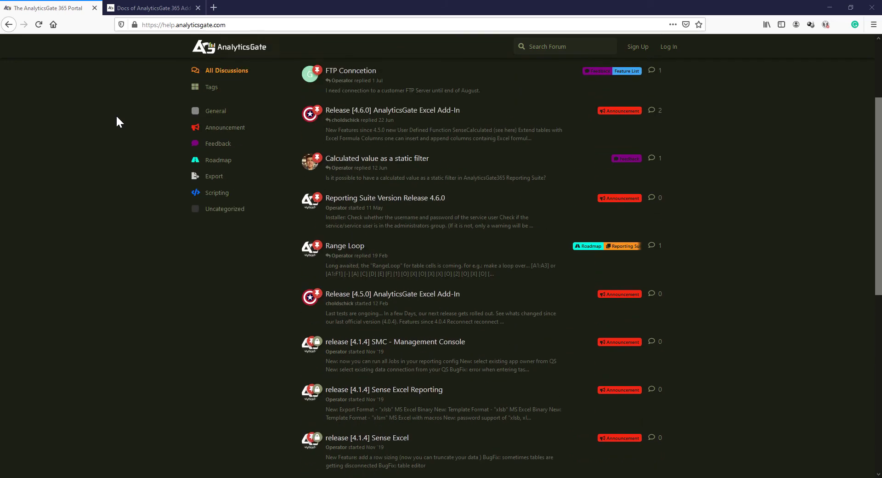
pyautogui.scroll(3)
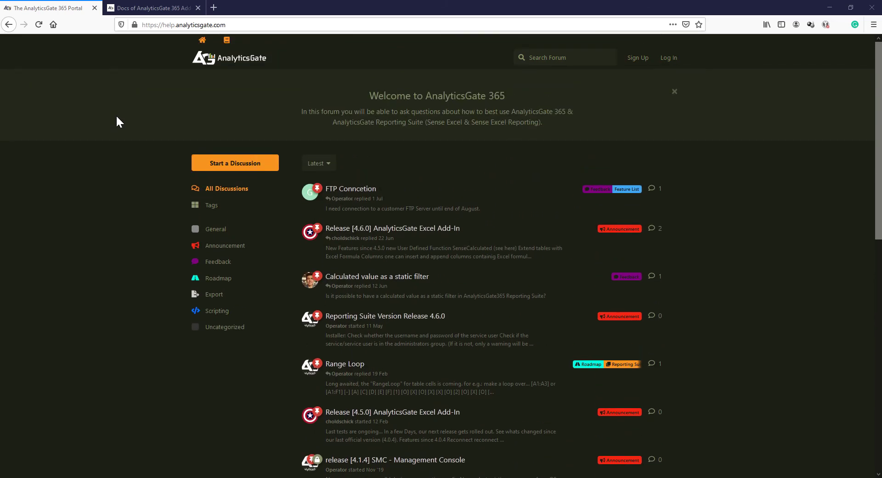
pyautogui.click(152, 8)
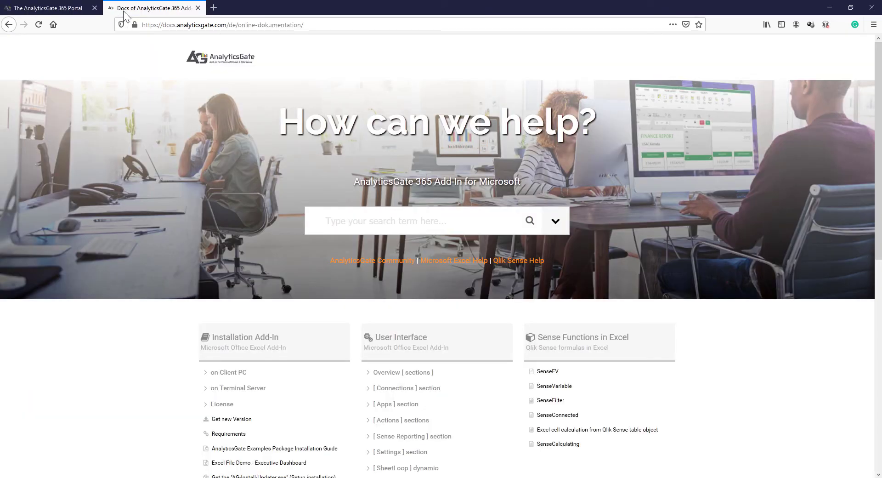
pyautogui.scroll(-3)
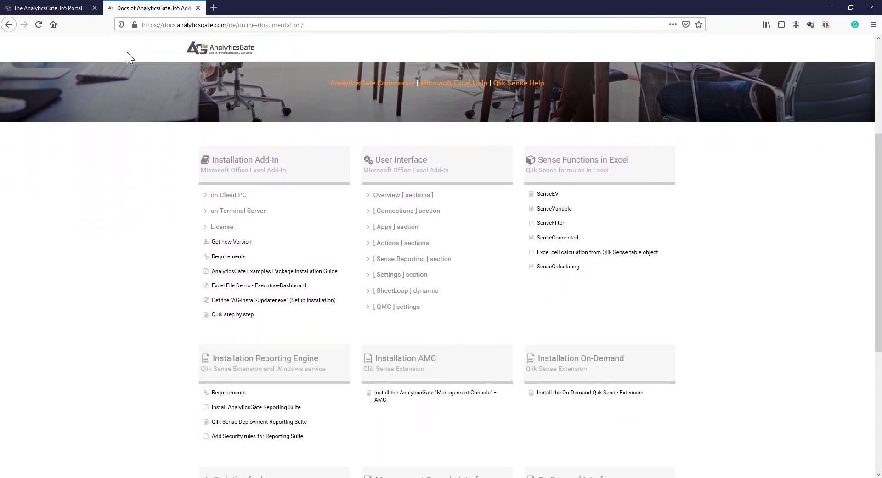
pyautogui.scroll(-3)
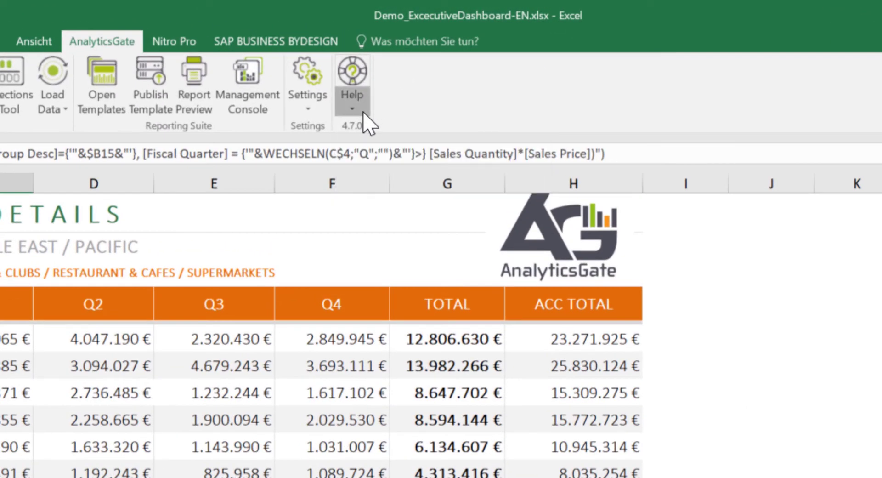
# Step: Choose Help > Support to create a prefilled support e-mail with logs attached
pyautogui.click(351, 79)
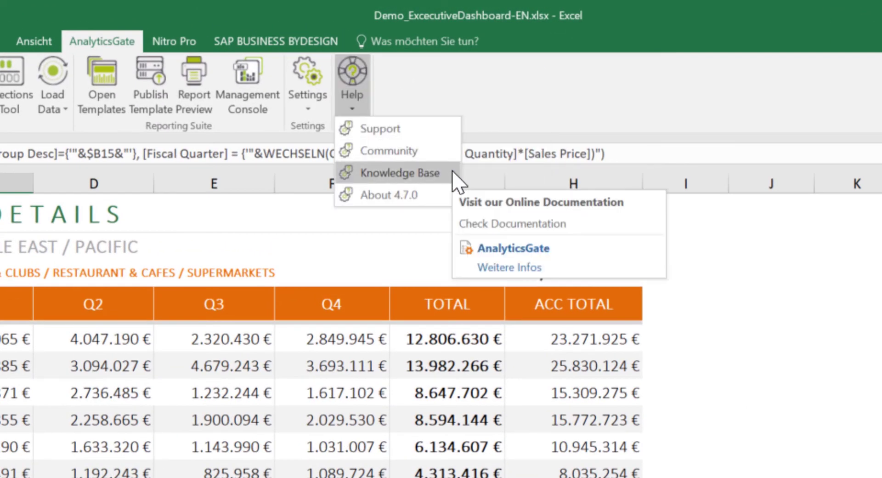
pyautogui.moveTo(386, 150)
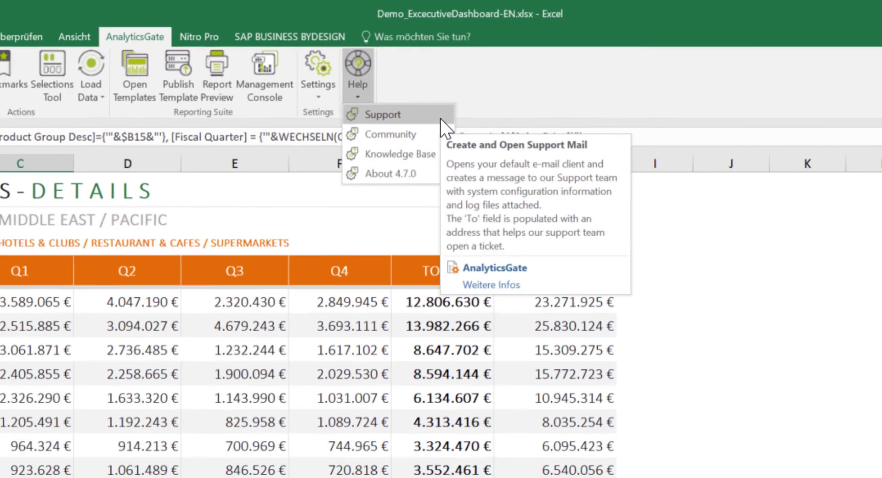
pyautogui.click(382, 114)
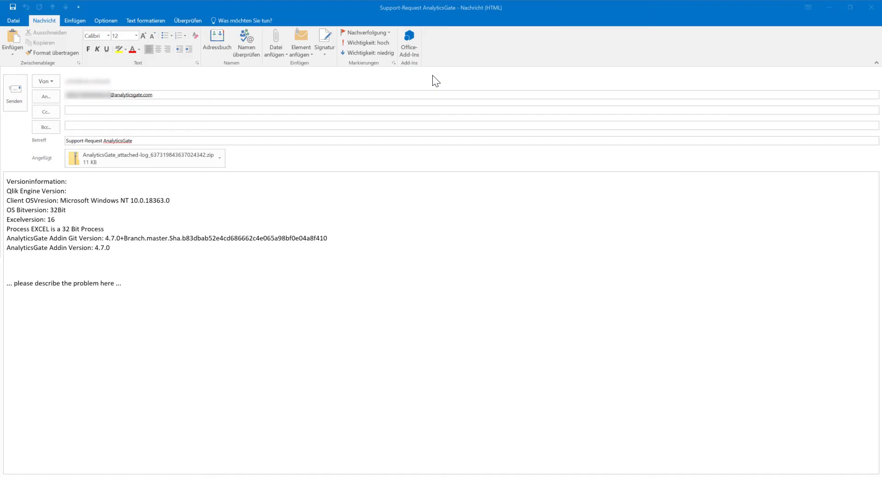